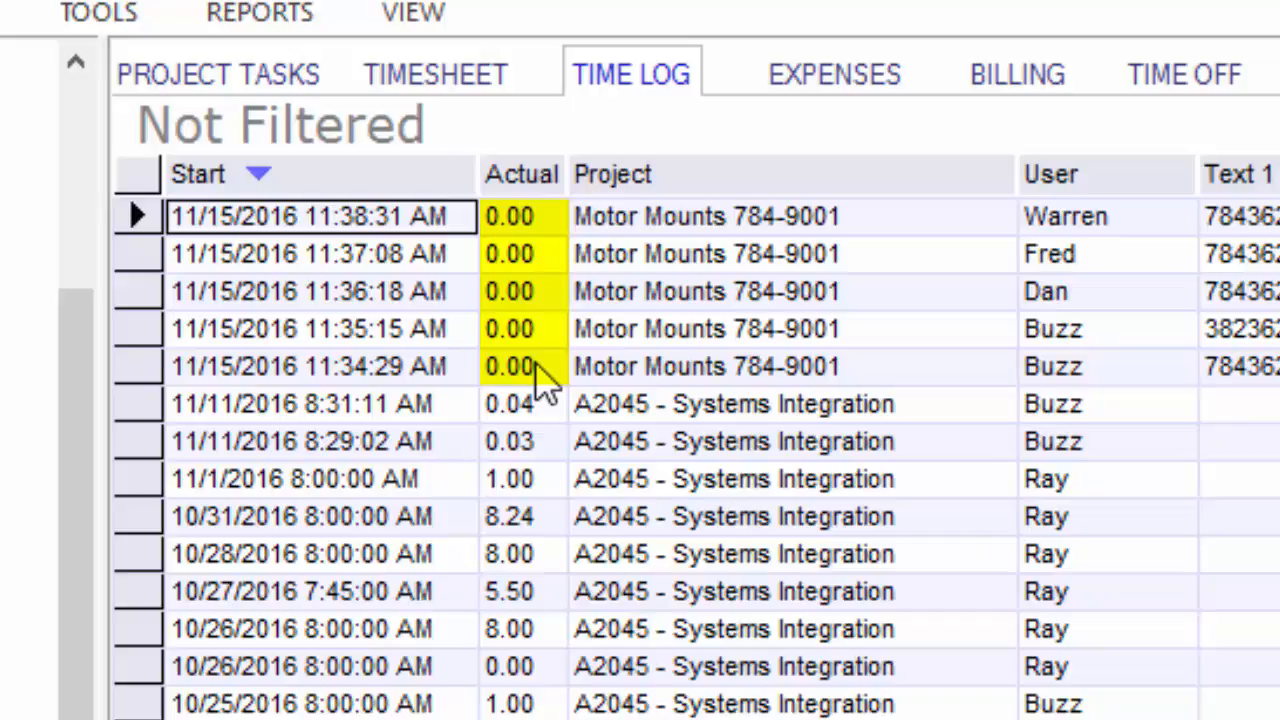
mouse_move(580, 414)
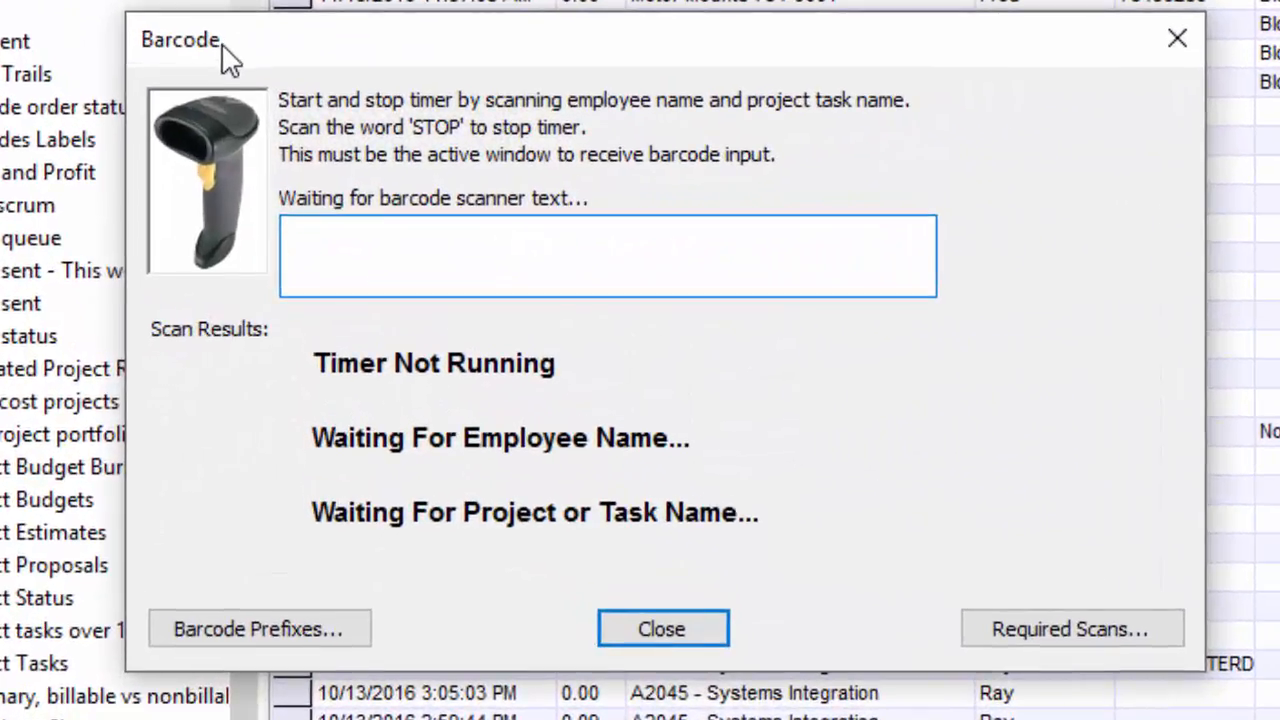
mouse_move(362, 244)
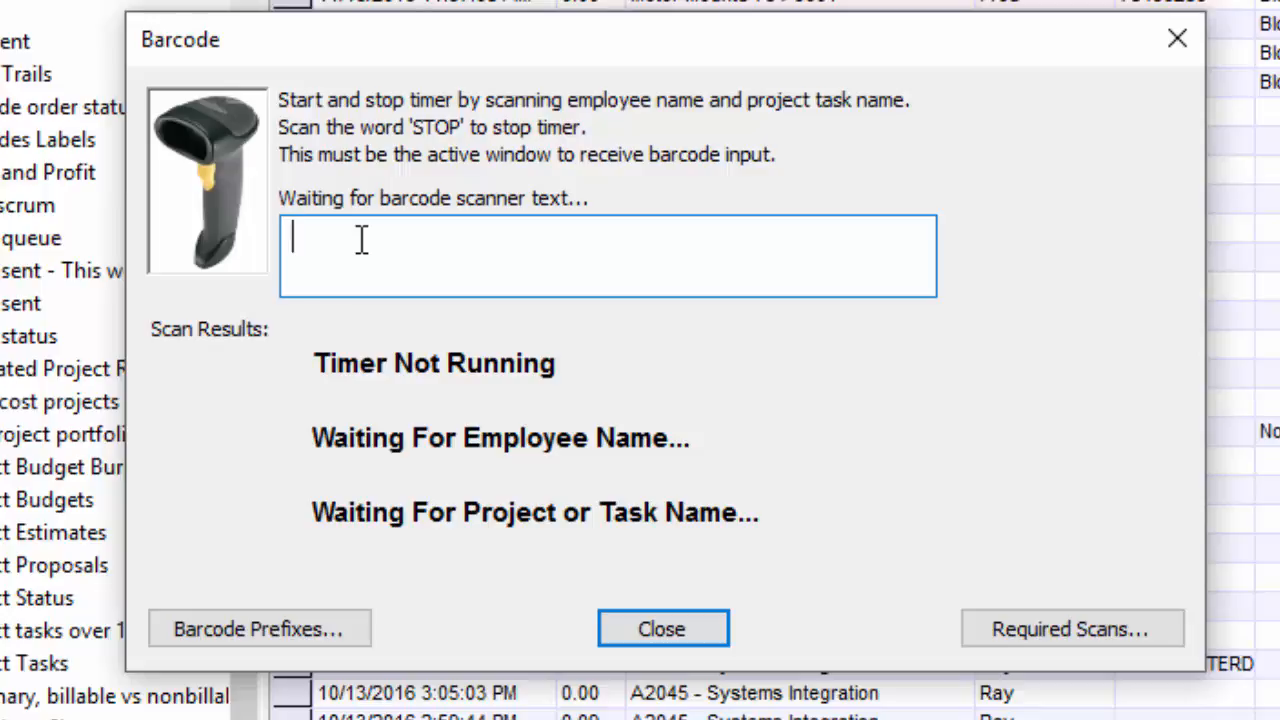
Step: Focus the scanner text box so the barcode window can receive scanned text
left_click(260, 628)
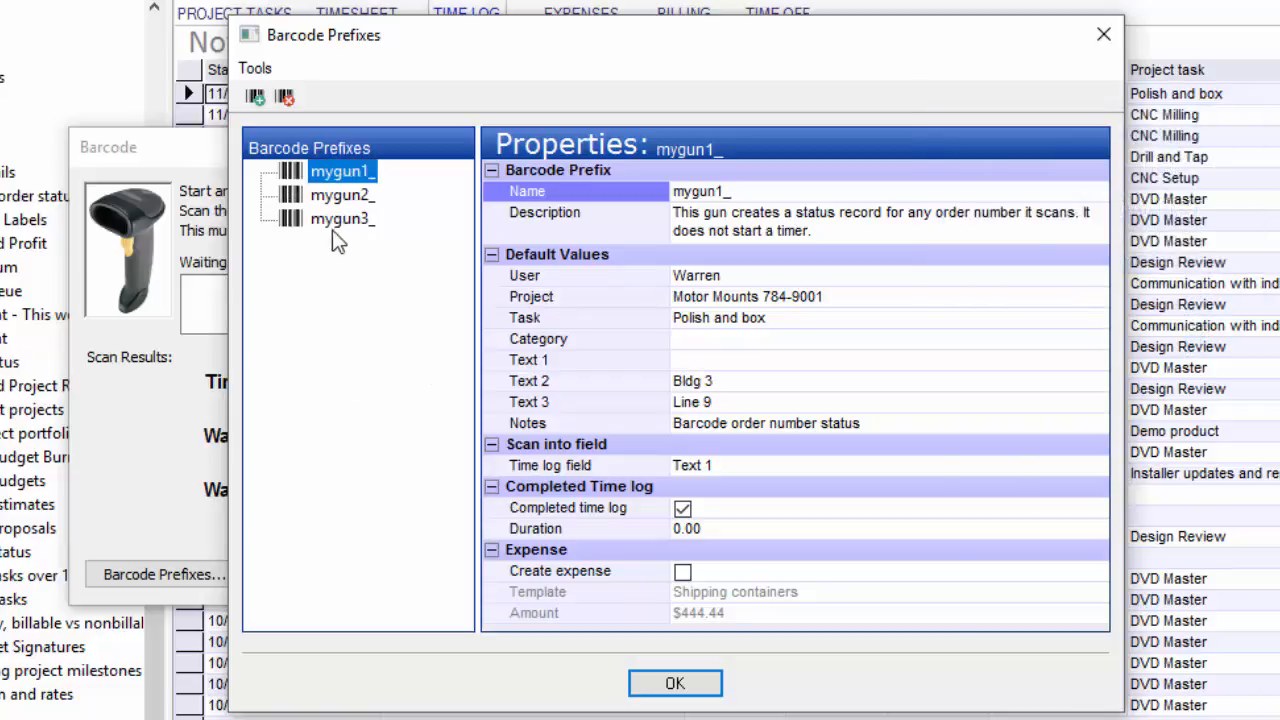
left_click(342, 194)
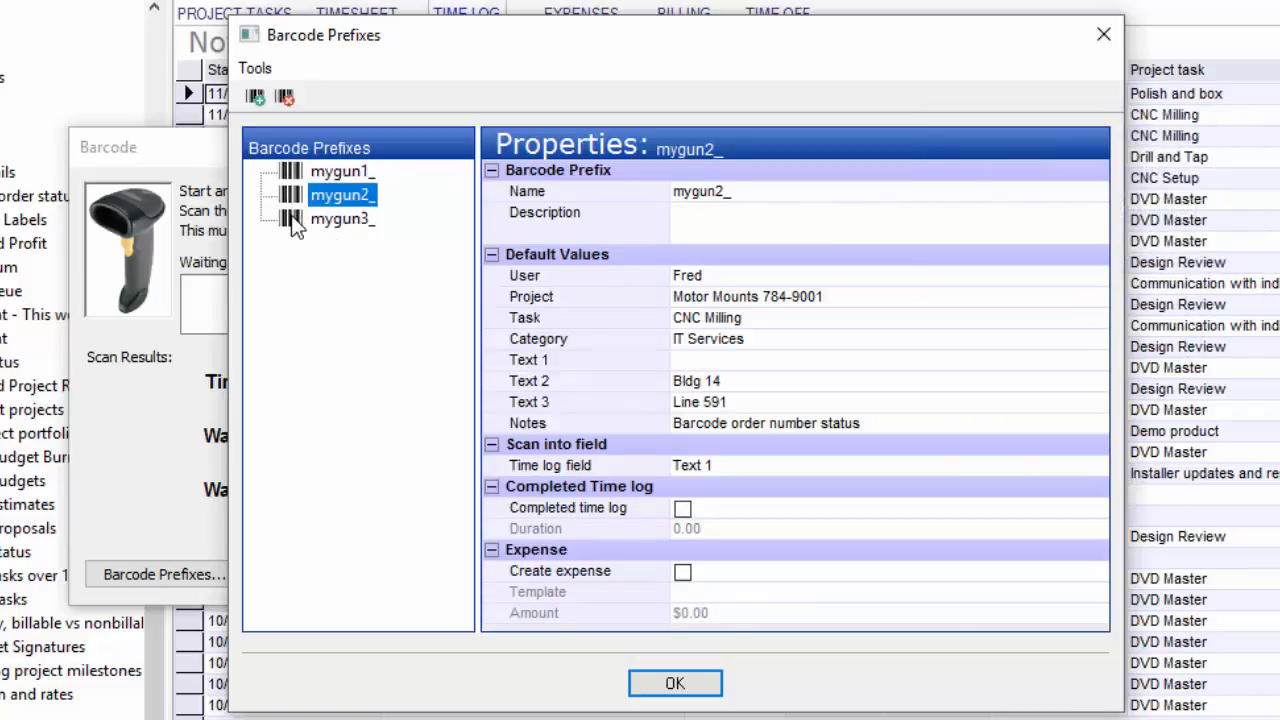
left_click(340, 170)
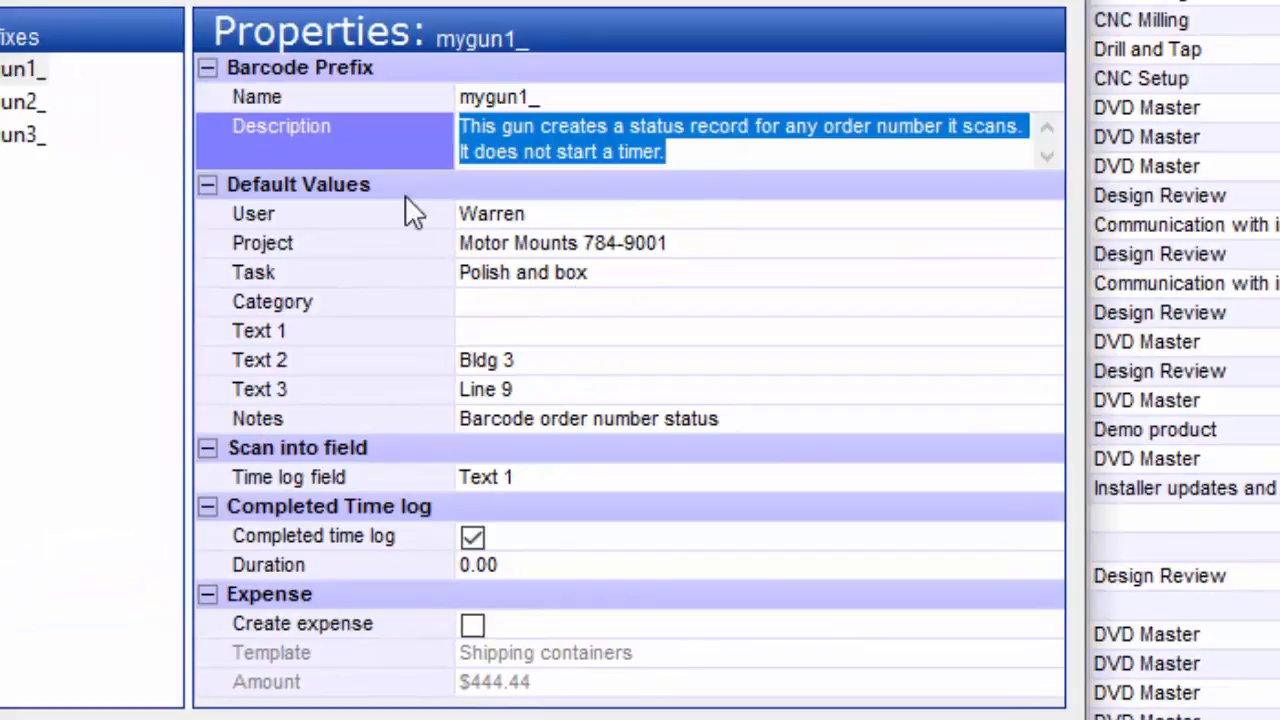
mouse_move(778, 412)
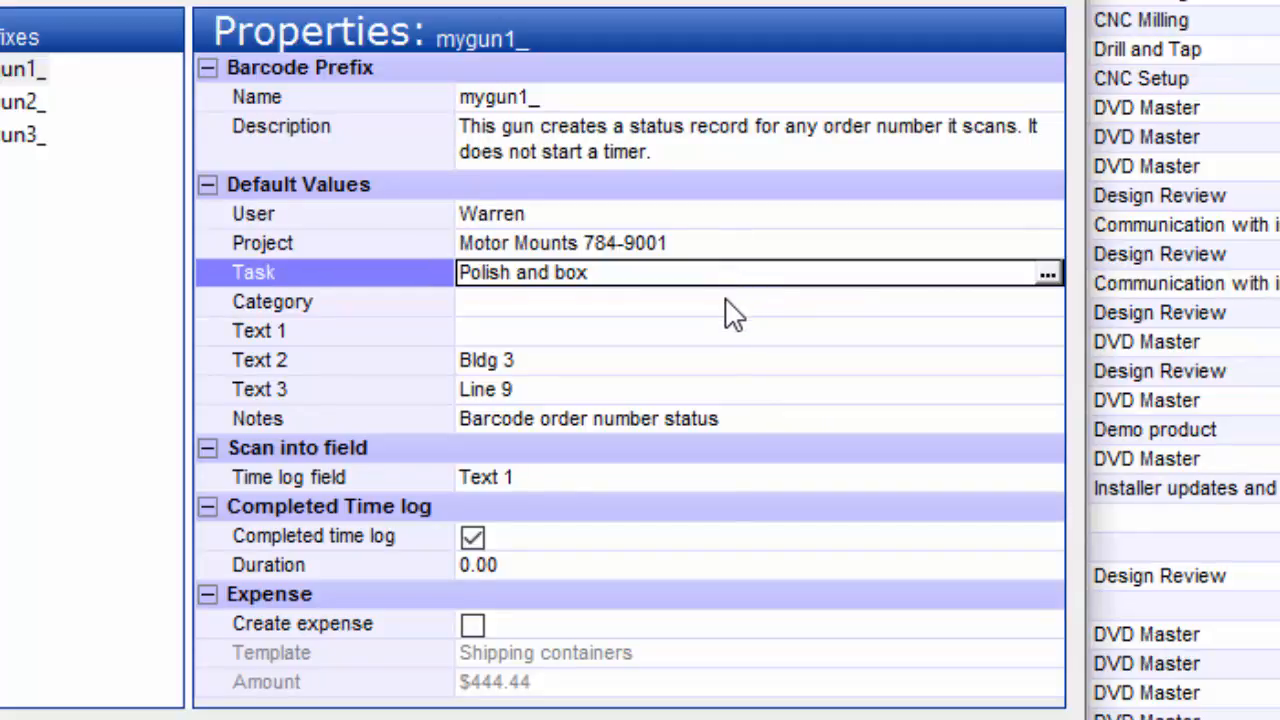
left_click(300, 332)
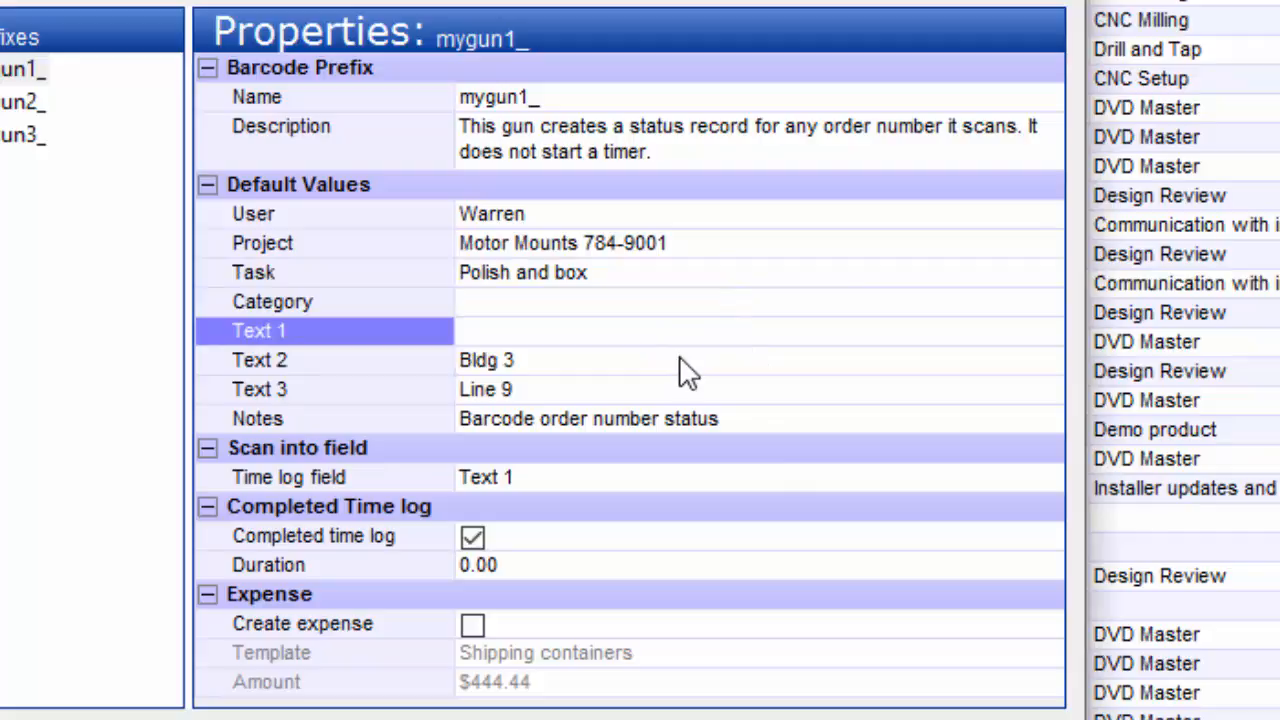
double_click(484, 388)
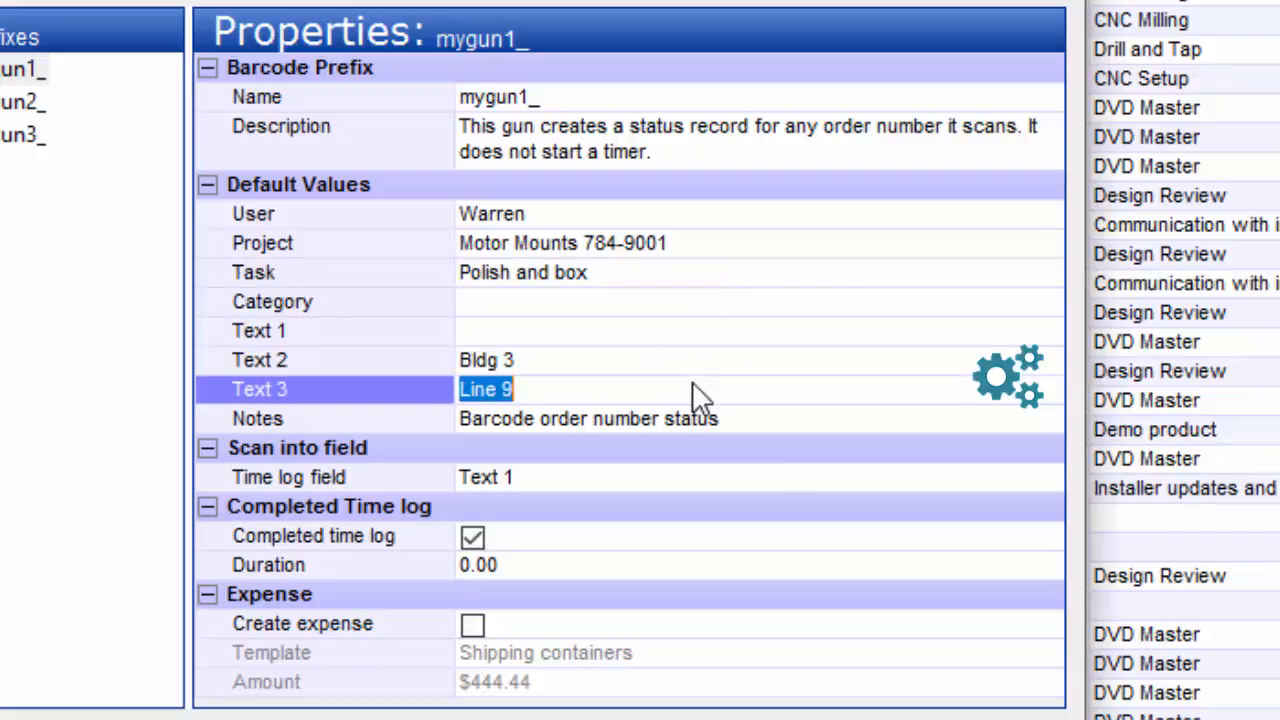
left_click(588, 418)
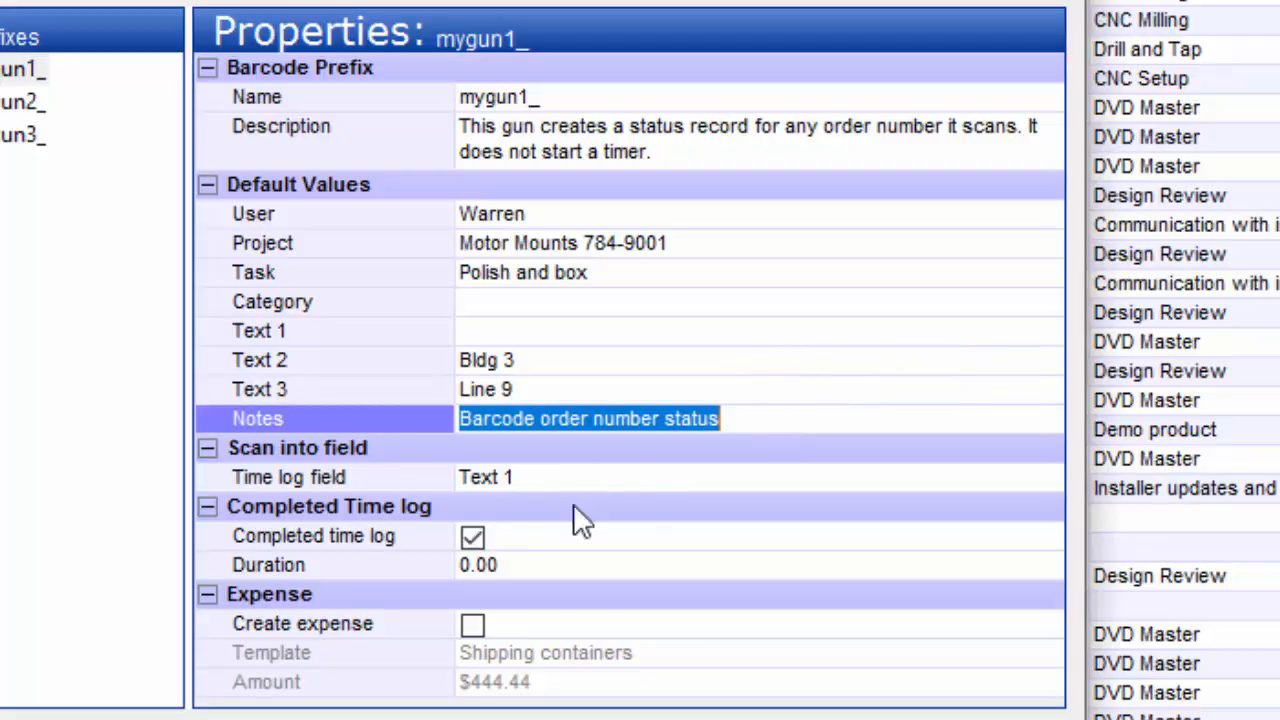
left_click(484, 476)
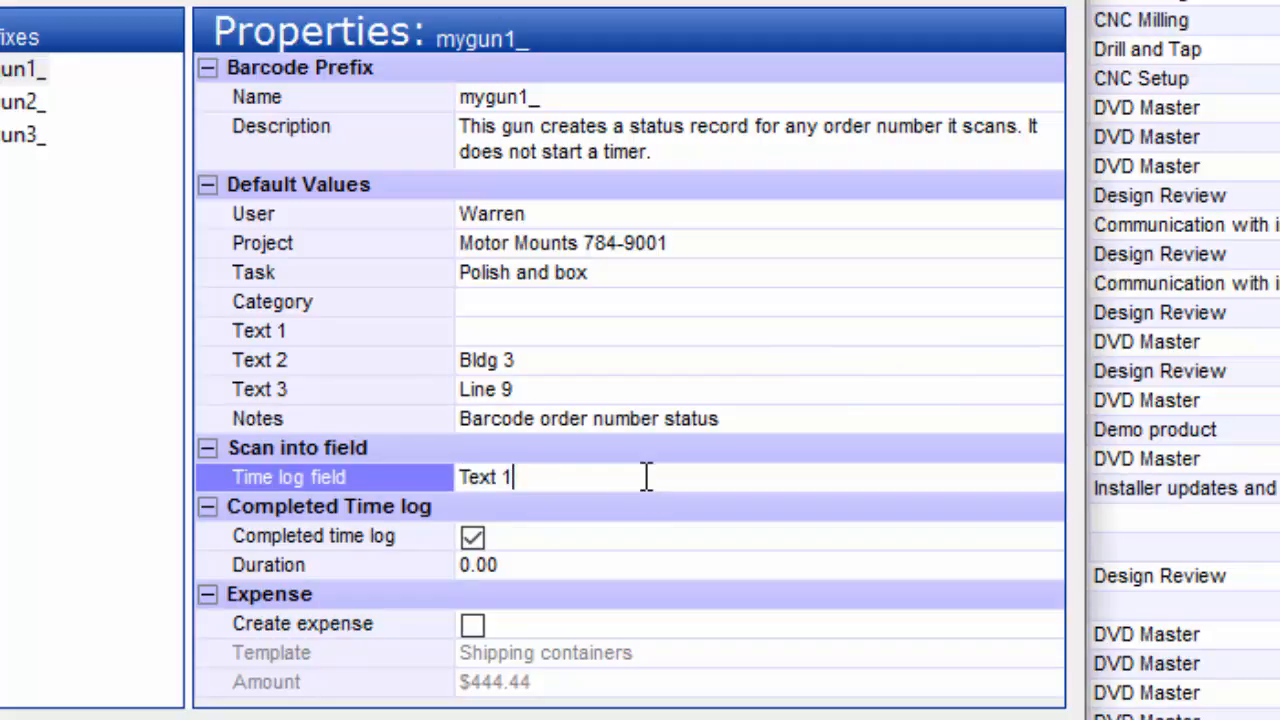
mouse_move(540, 344)
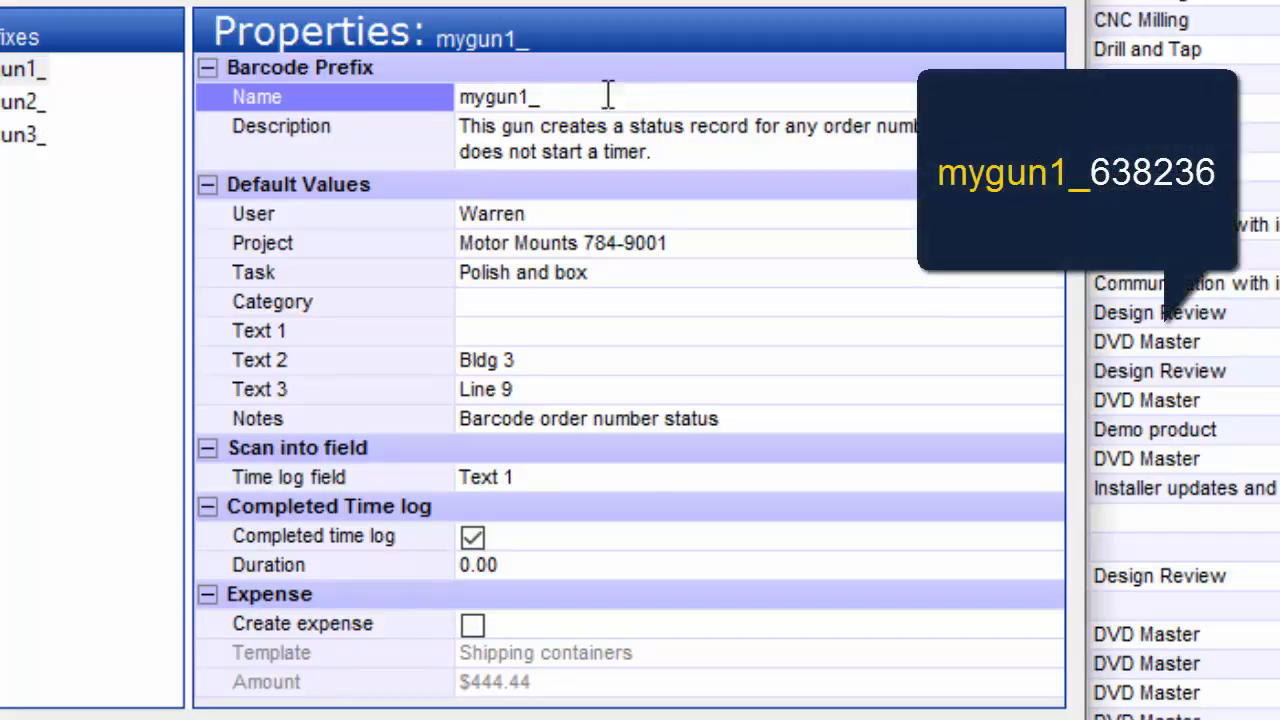
mouse_move(596, 104)
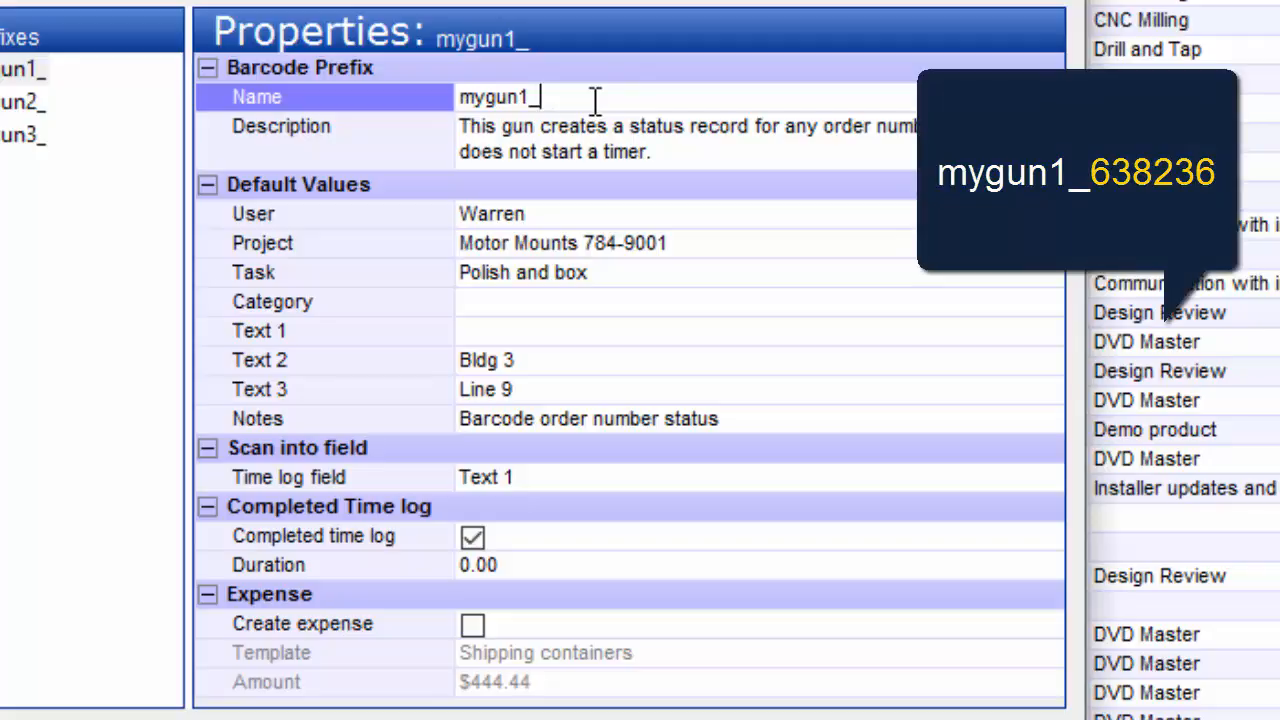
mouse_move(582, 456)
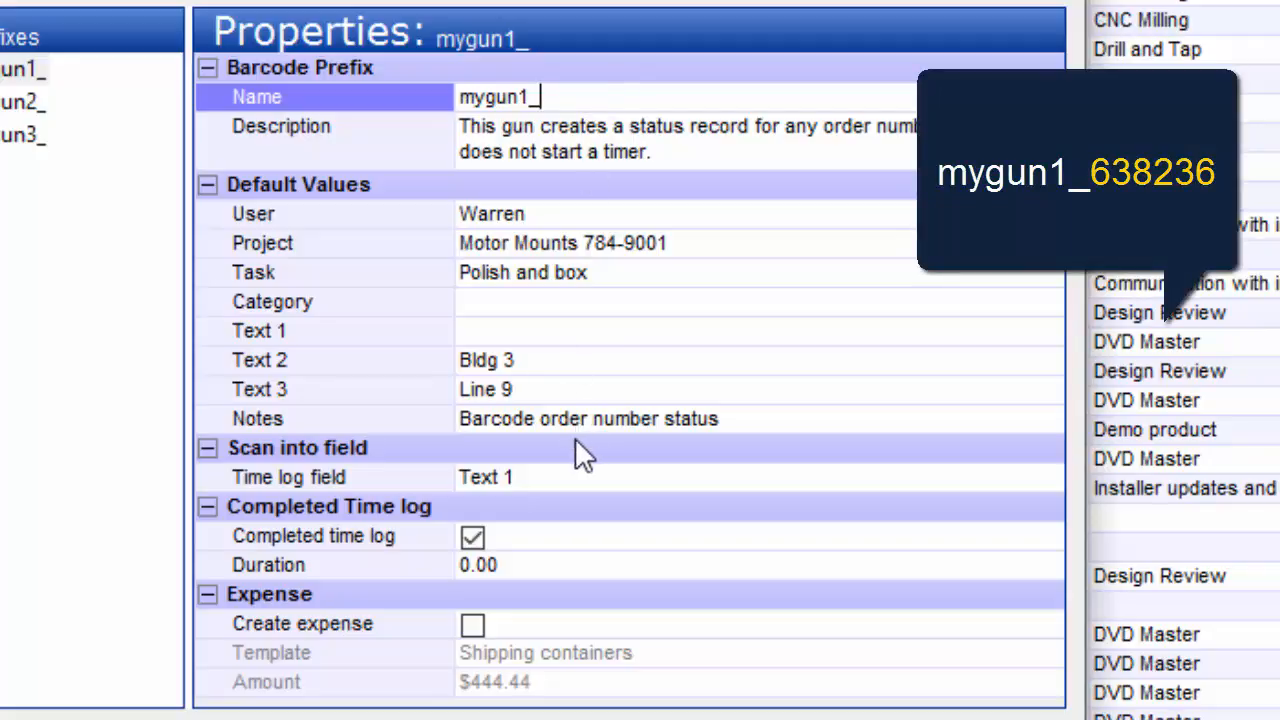
left_click(484, 476)
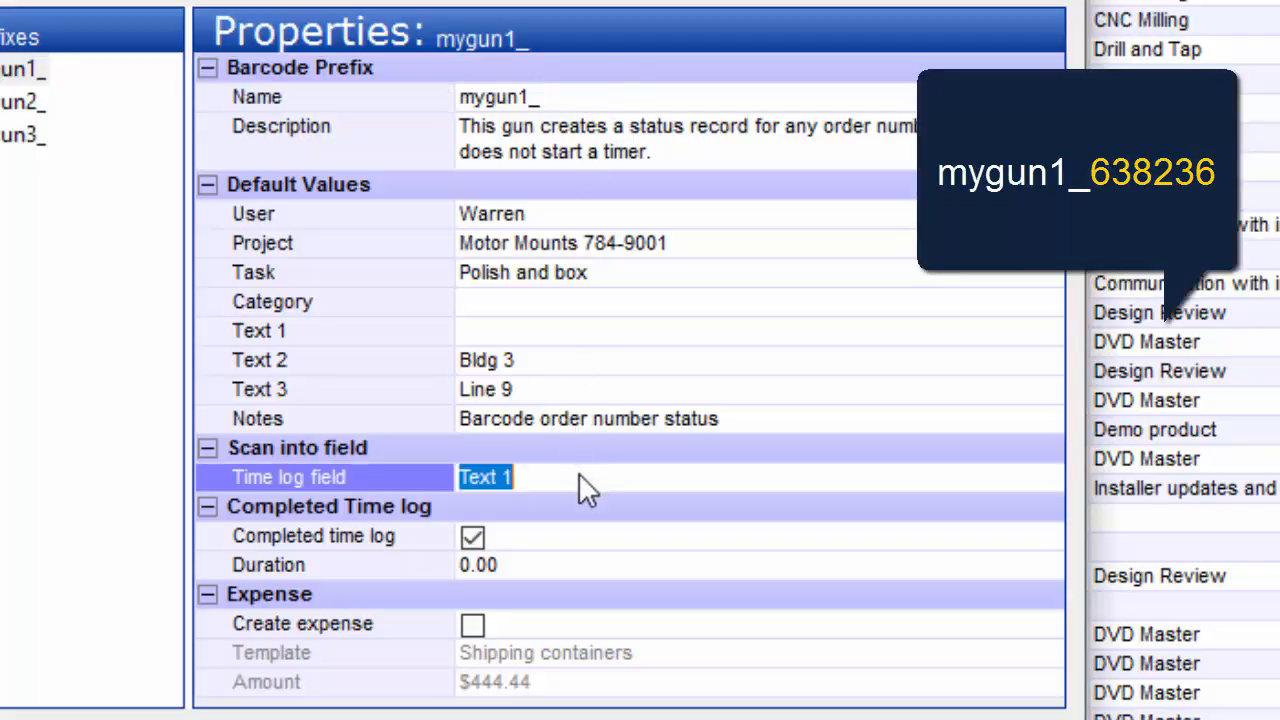
left_click(600, 536)
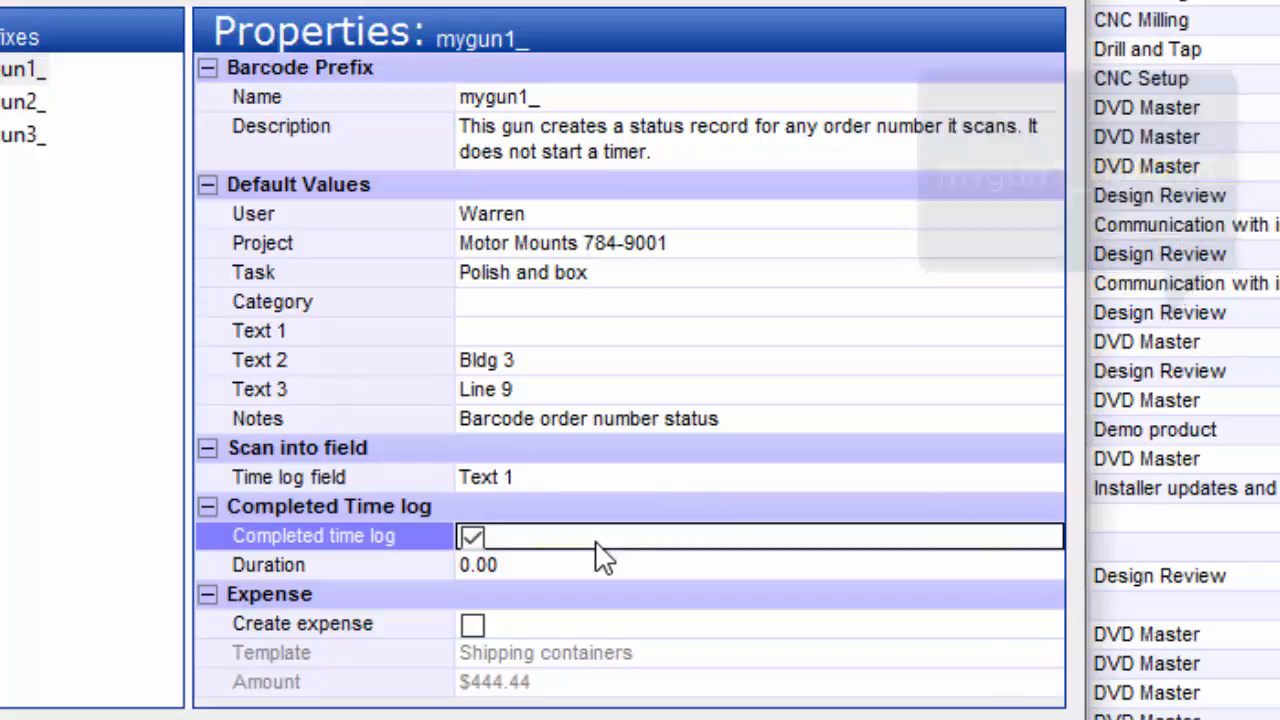
mouse_move(628, 556)
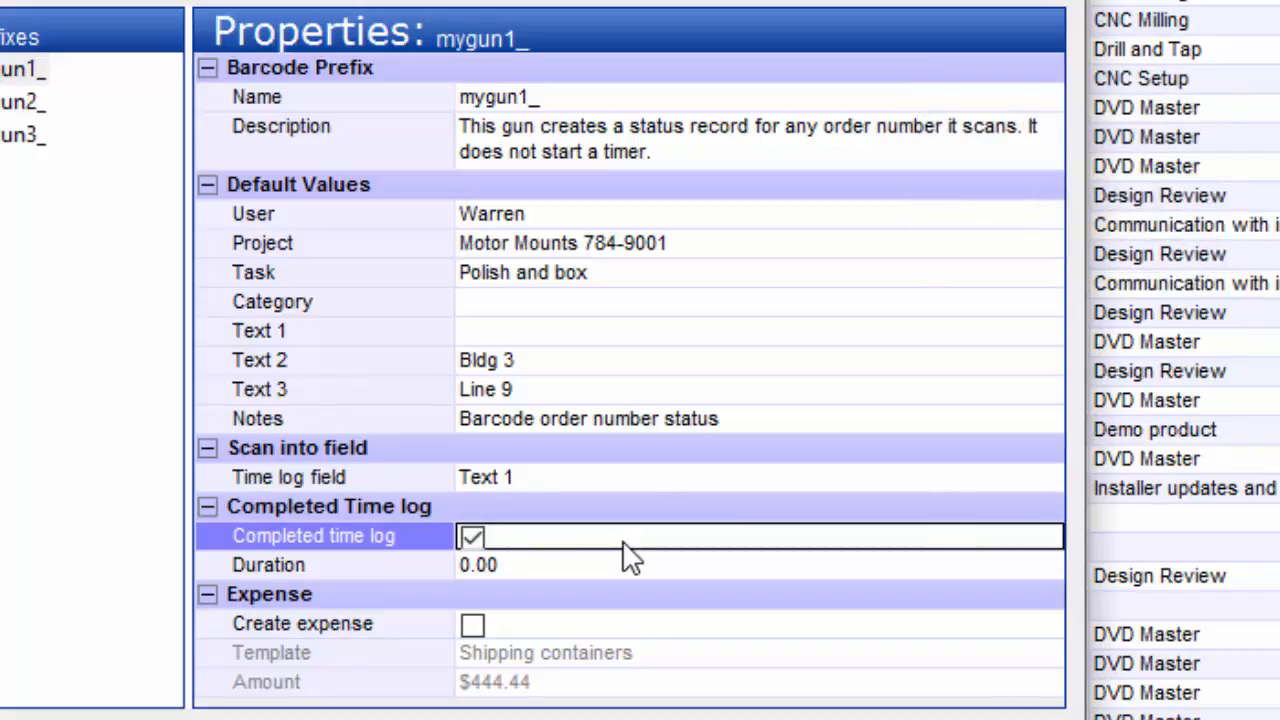
left_click(478, 564)
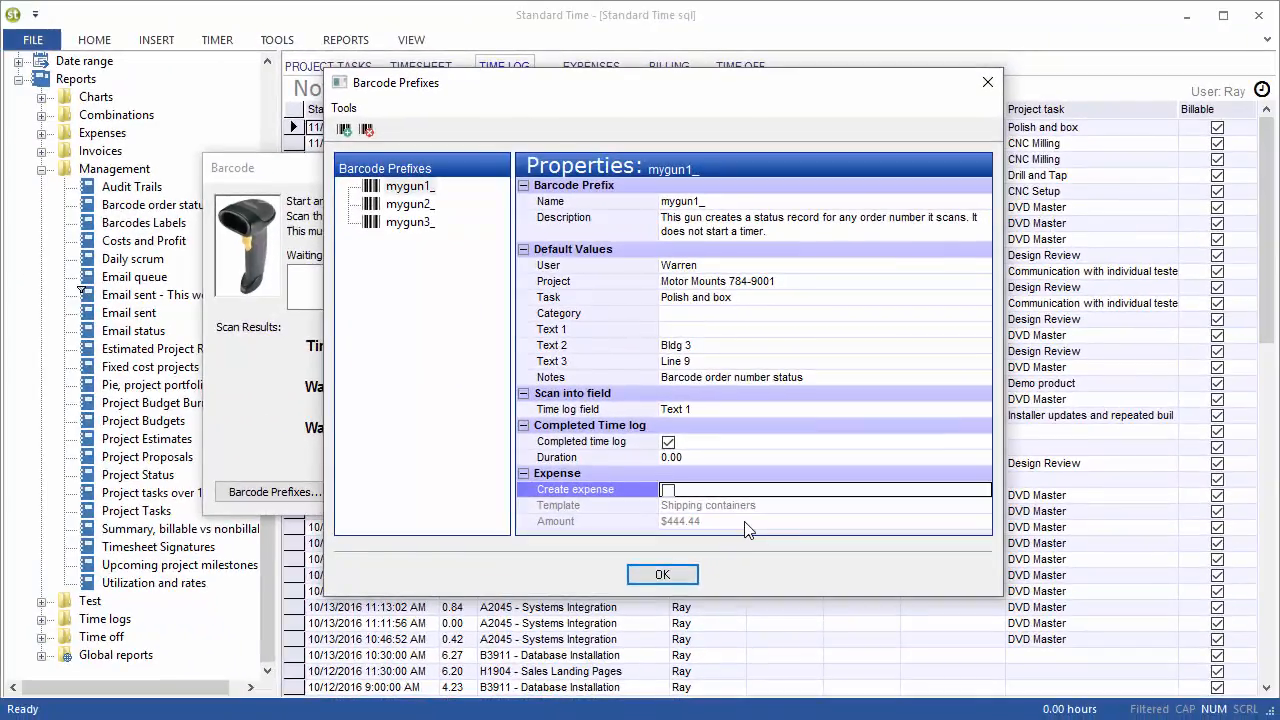
Step: Accept the barcode prefix settings and close the barcode window, returning to the time log
left_click(662, 574)
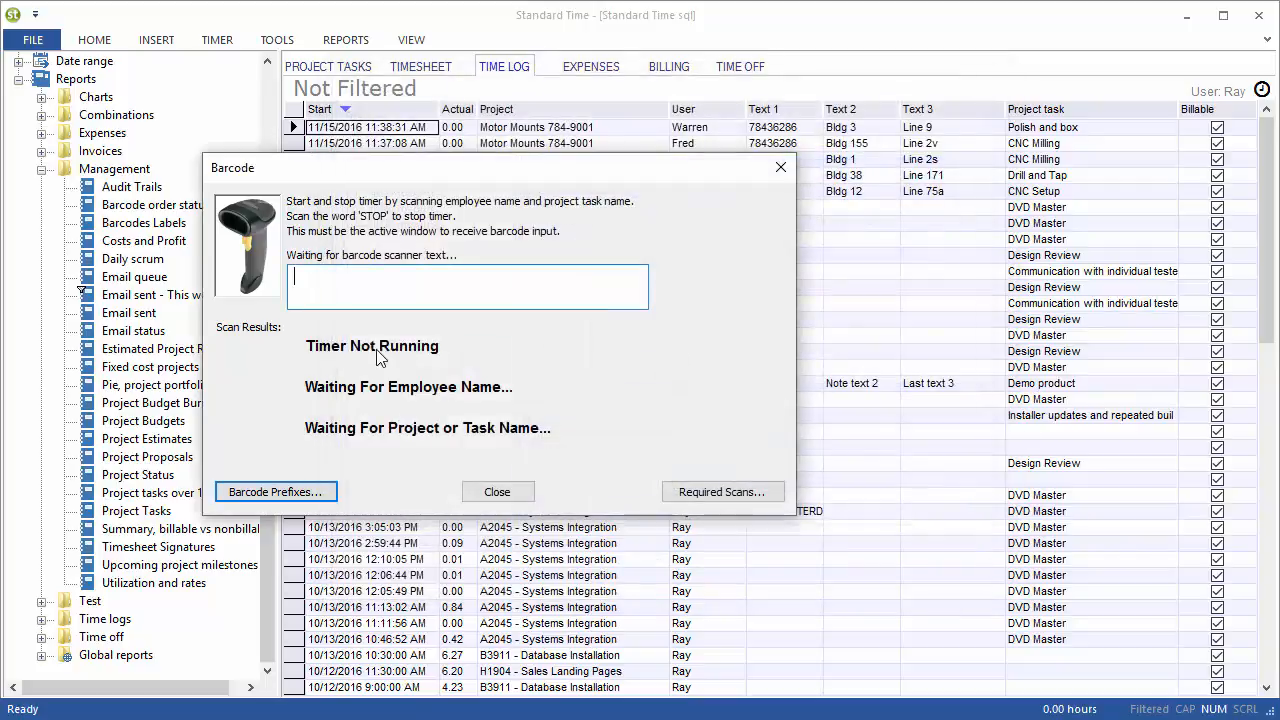
left_click(496, 492)
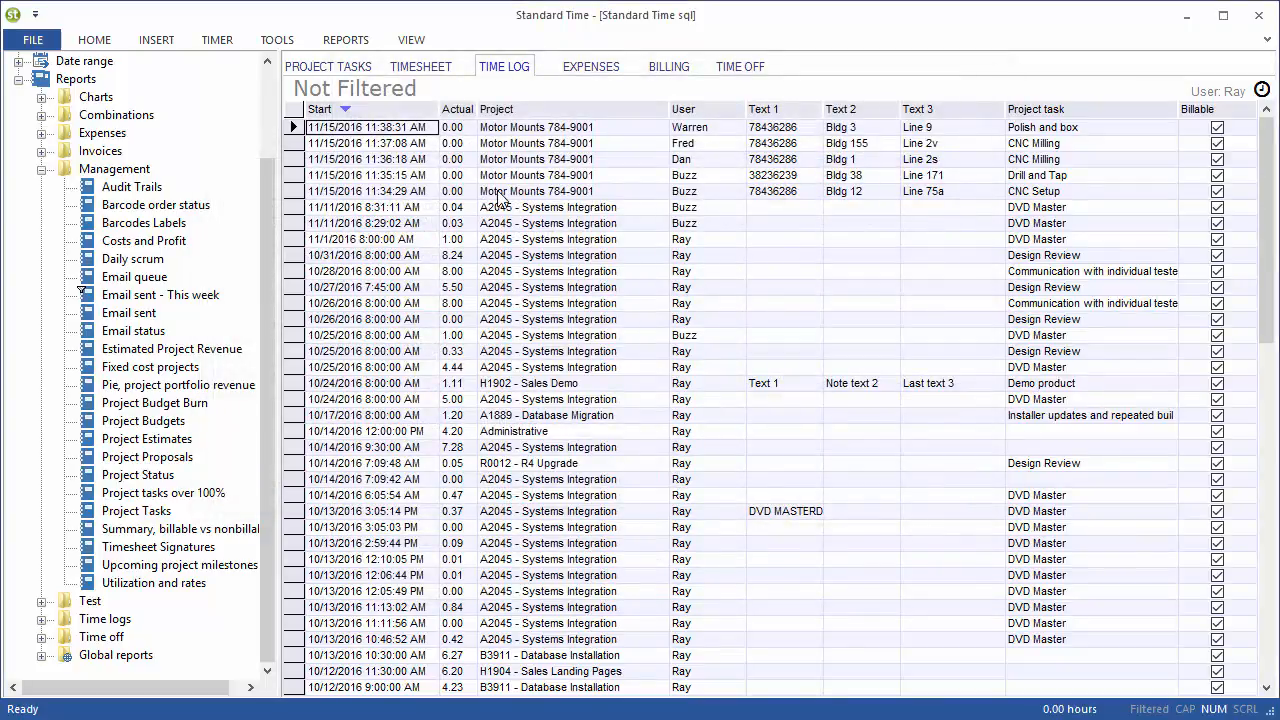
mouse_move(148, 210)
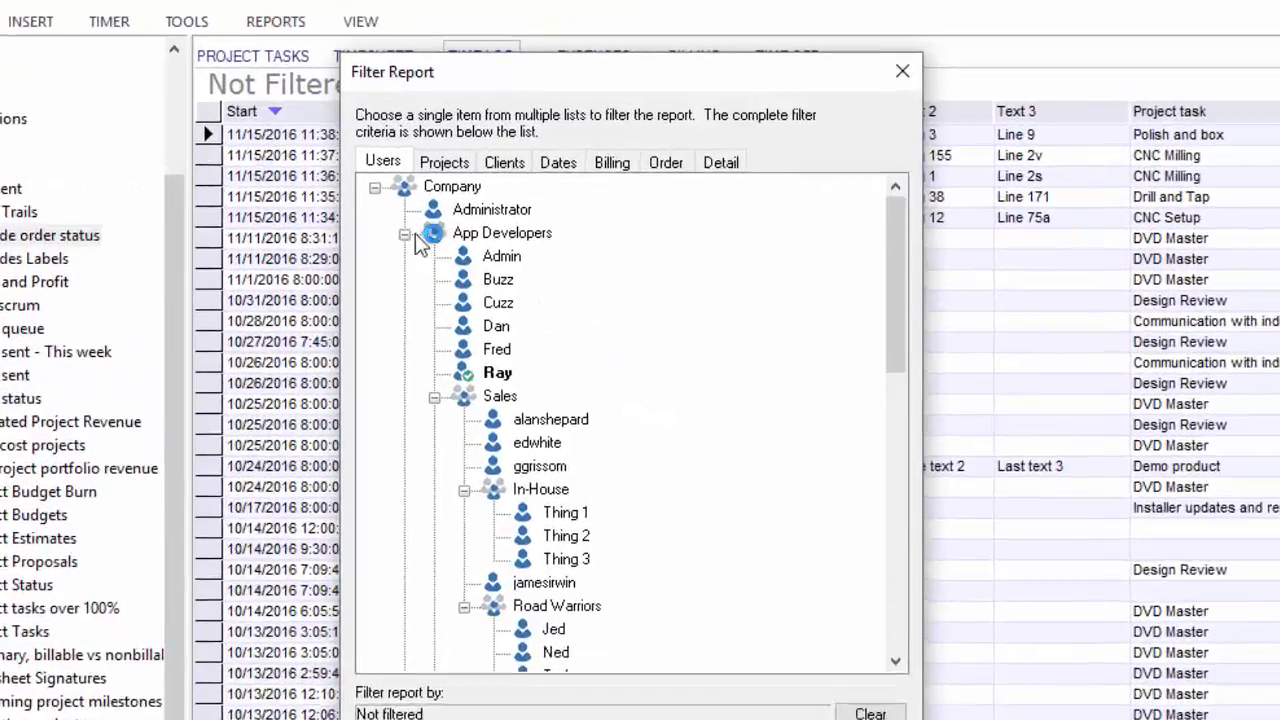
Step: Filter the Order Status report by custom order value 286 and run it
left_click(504, 162)
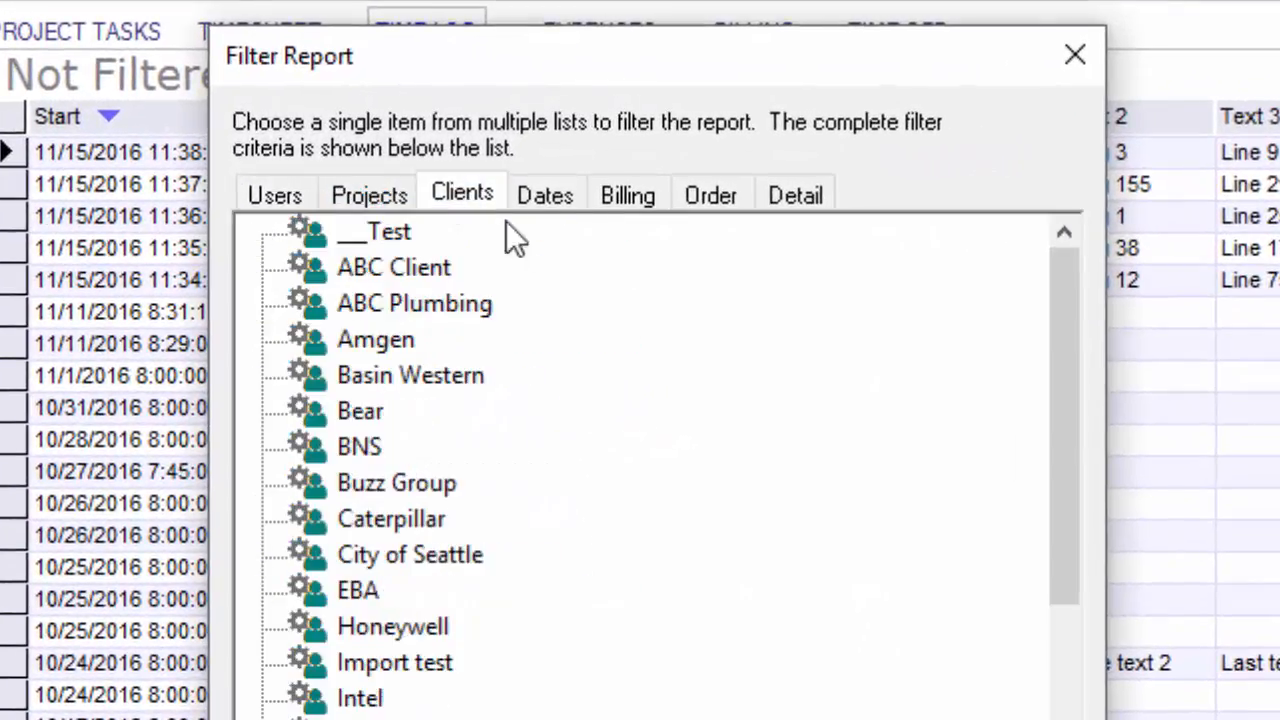
left_click(544, 194)
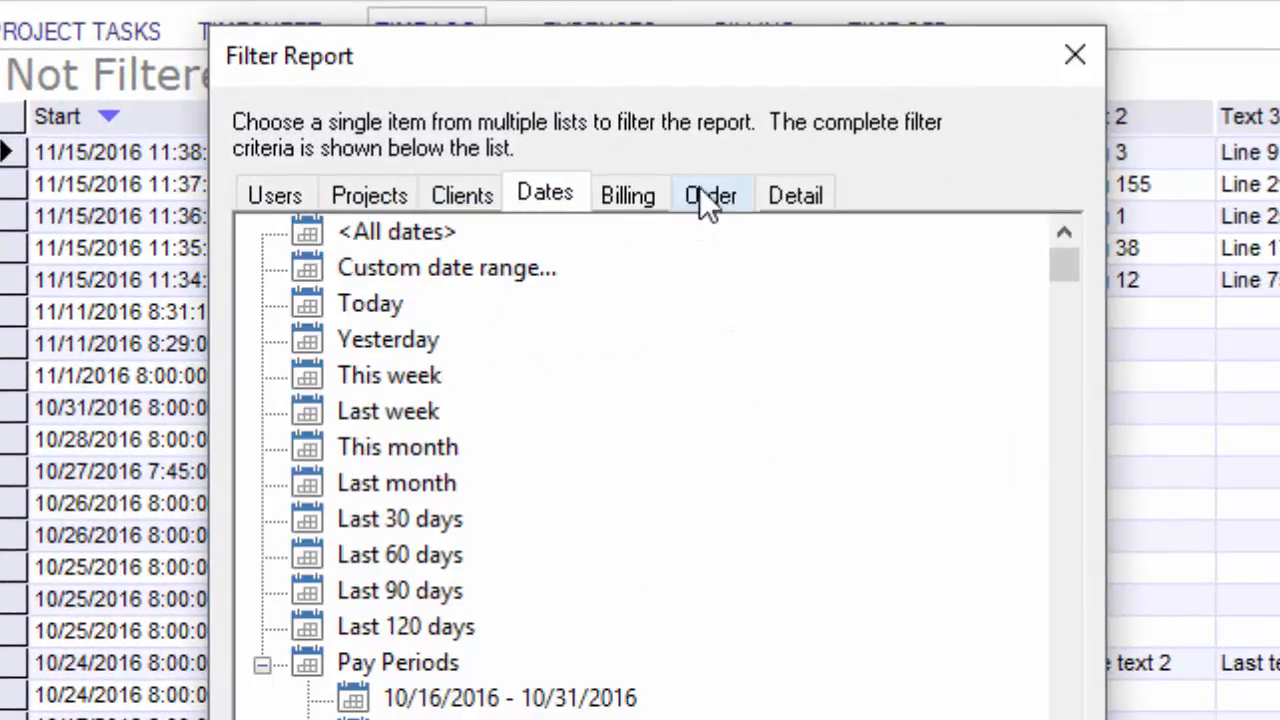
left_click(712, 194)
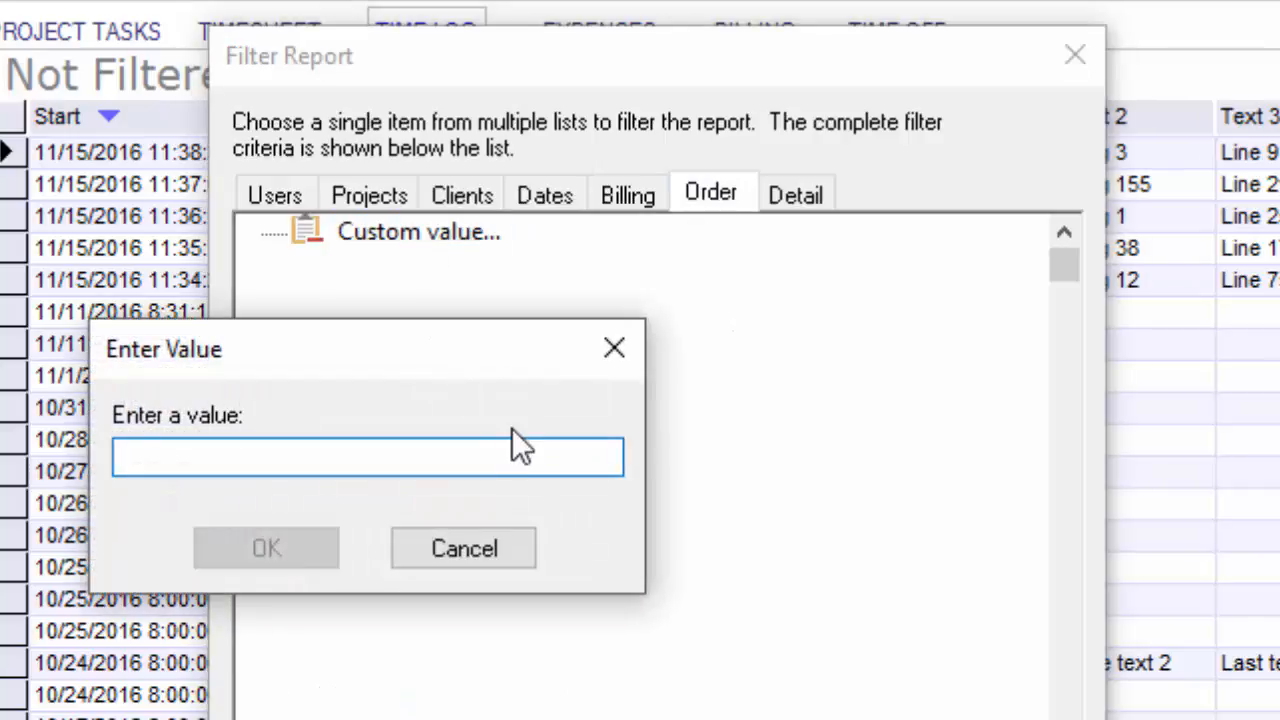
type("286")
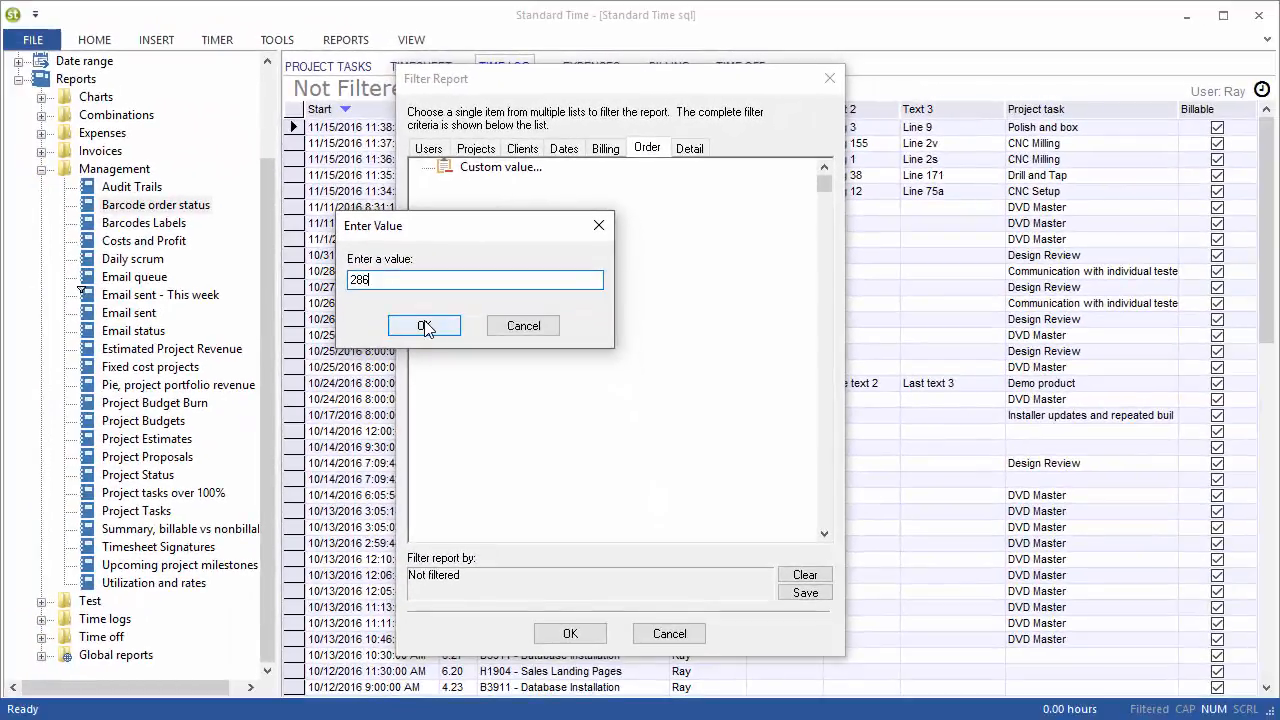
left_click(424, 324)
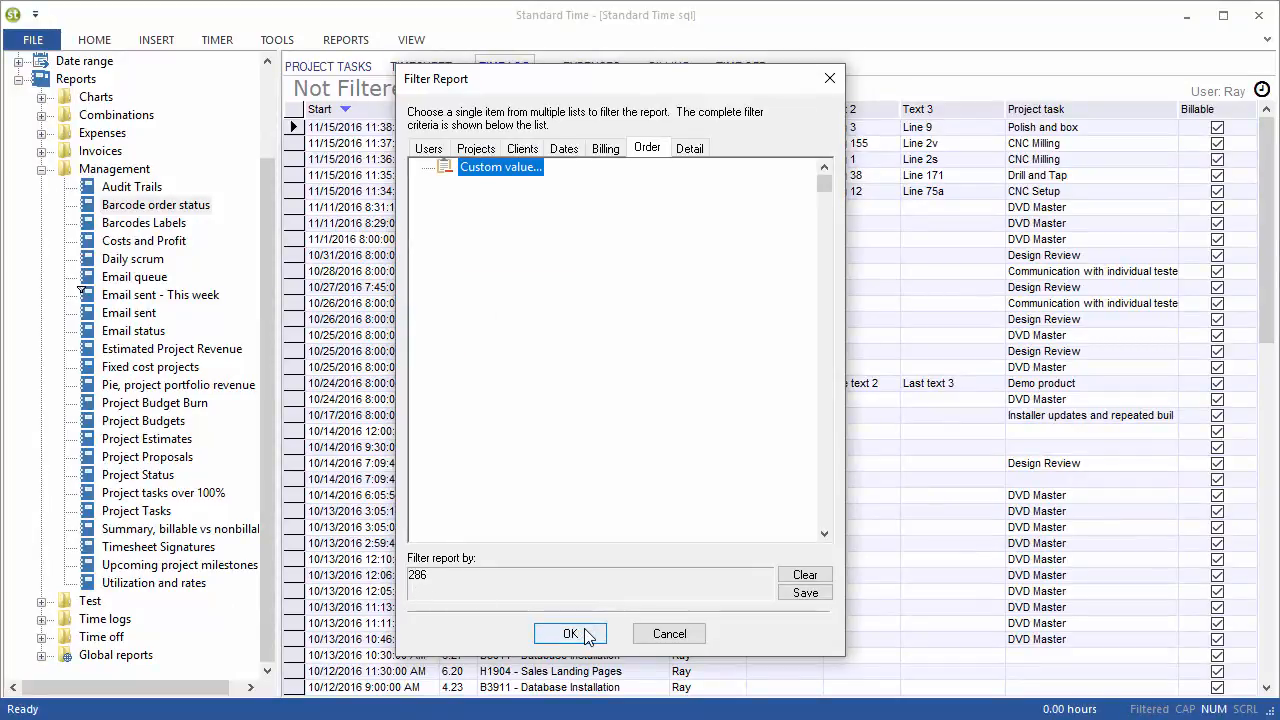
left_click(570, 632)
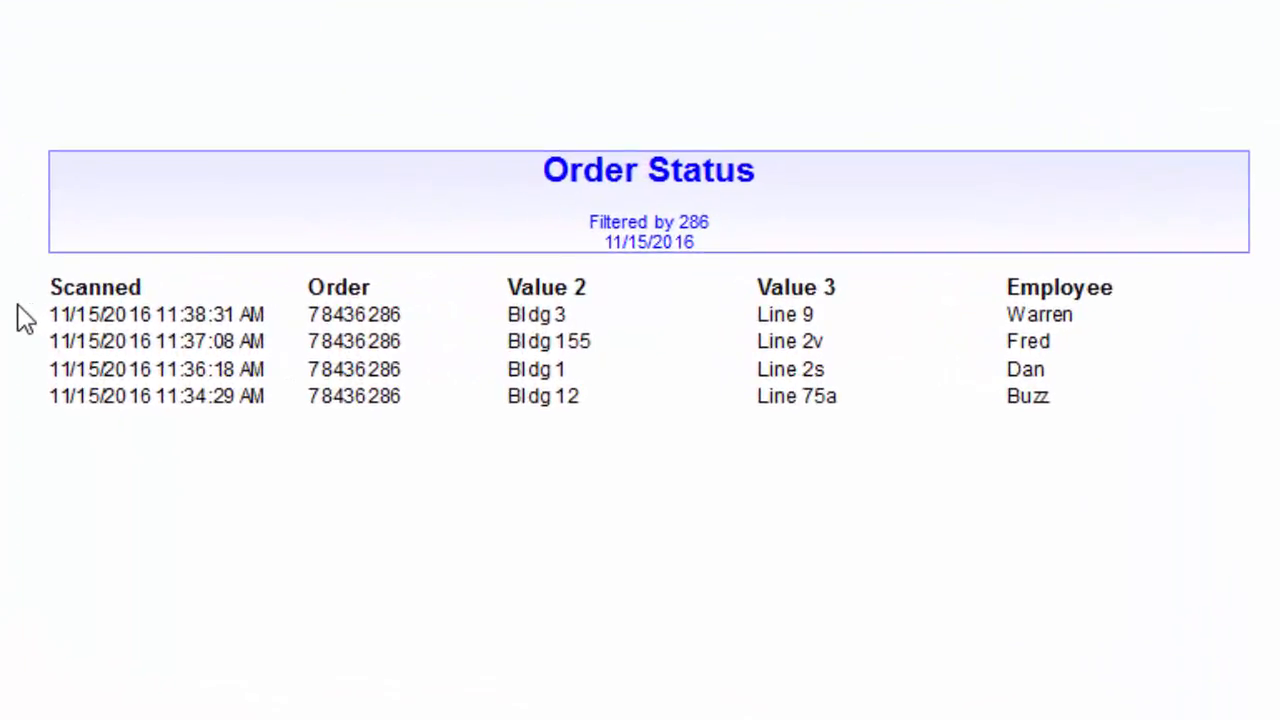
mouse_move(278, 312)
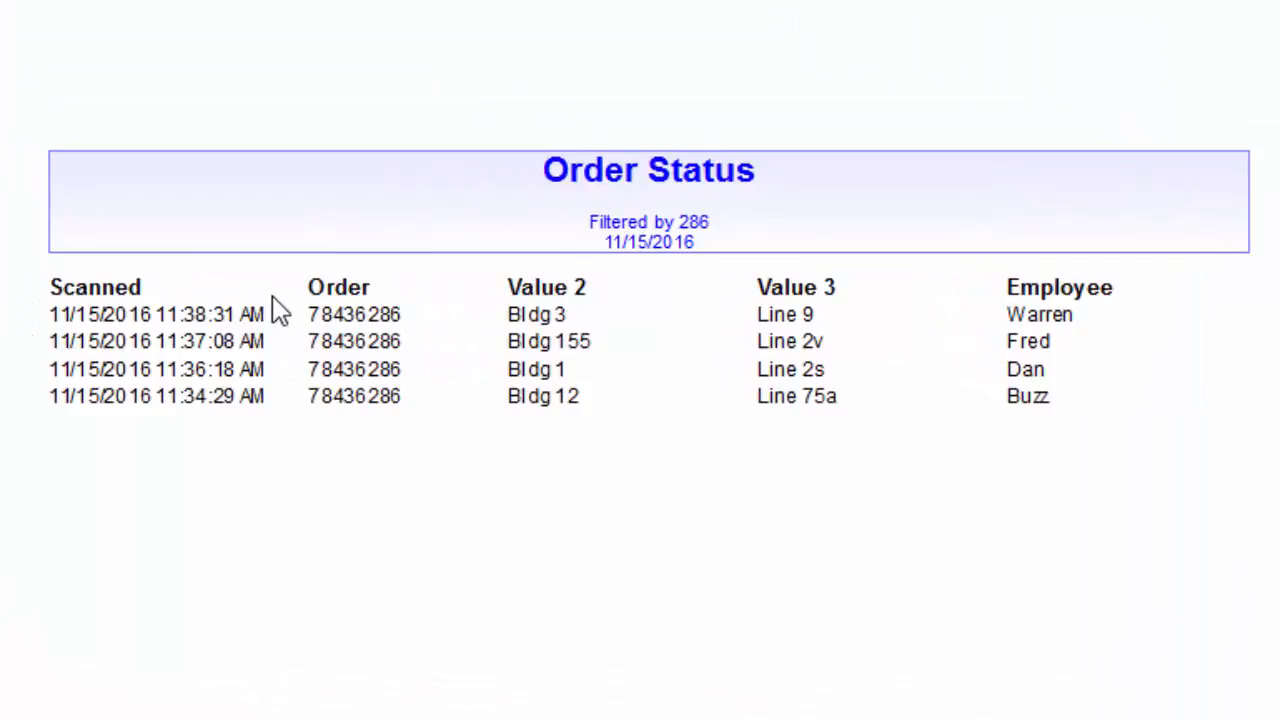
mouse_move(860, 318)
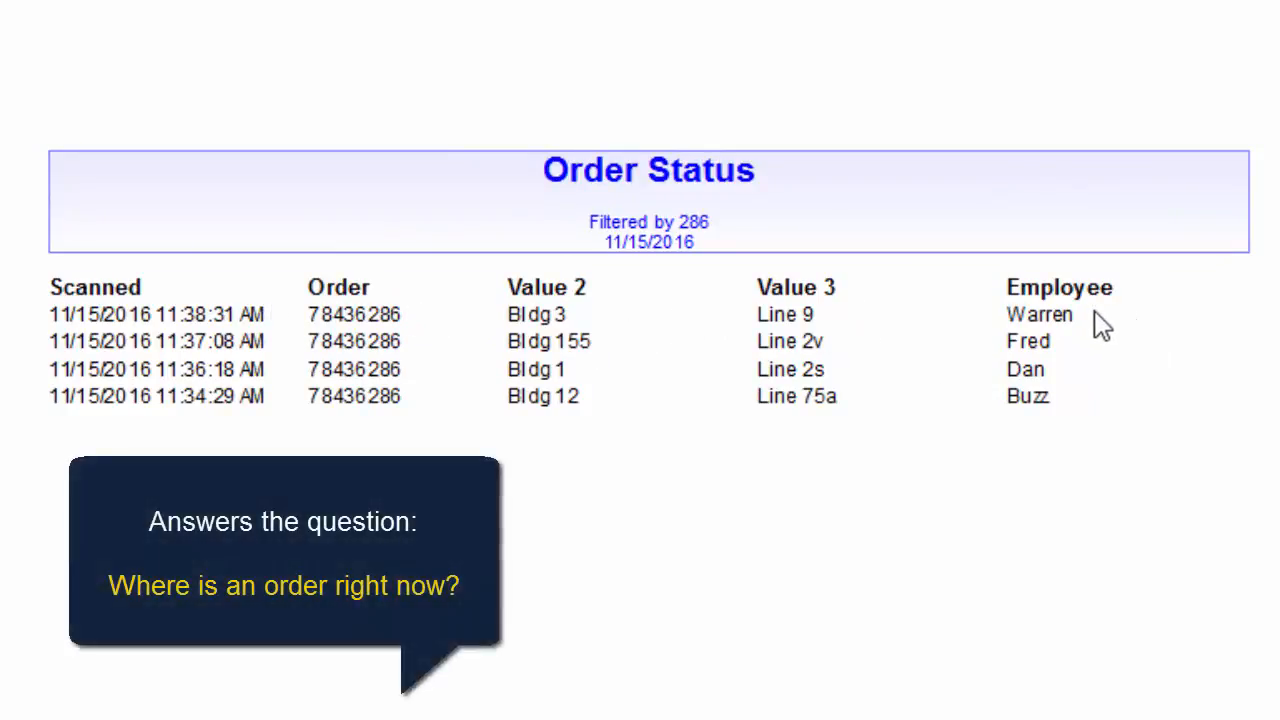
mouse_move(224, 324)
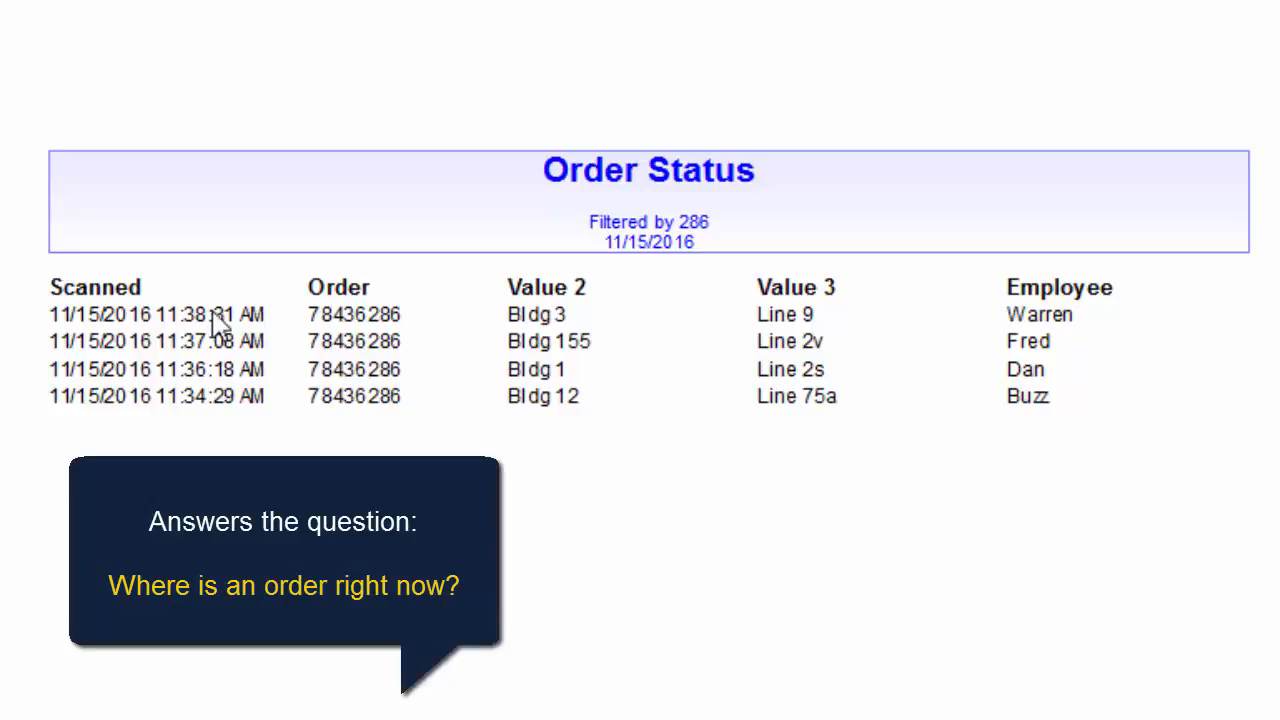
mouse_move(1090, 328)
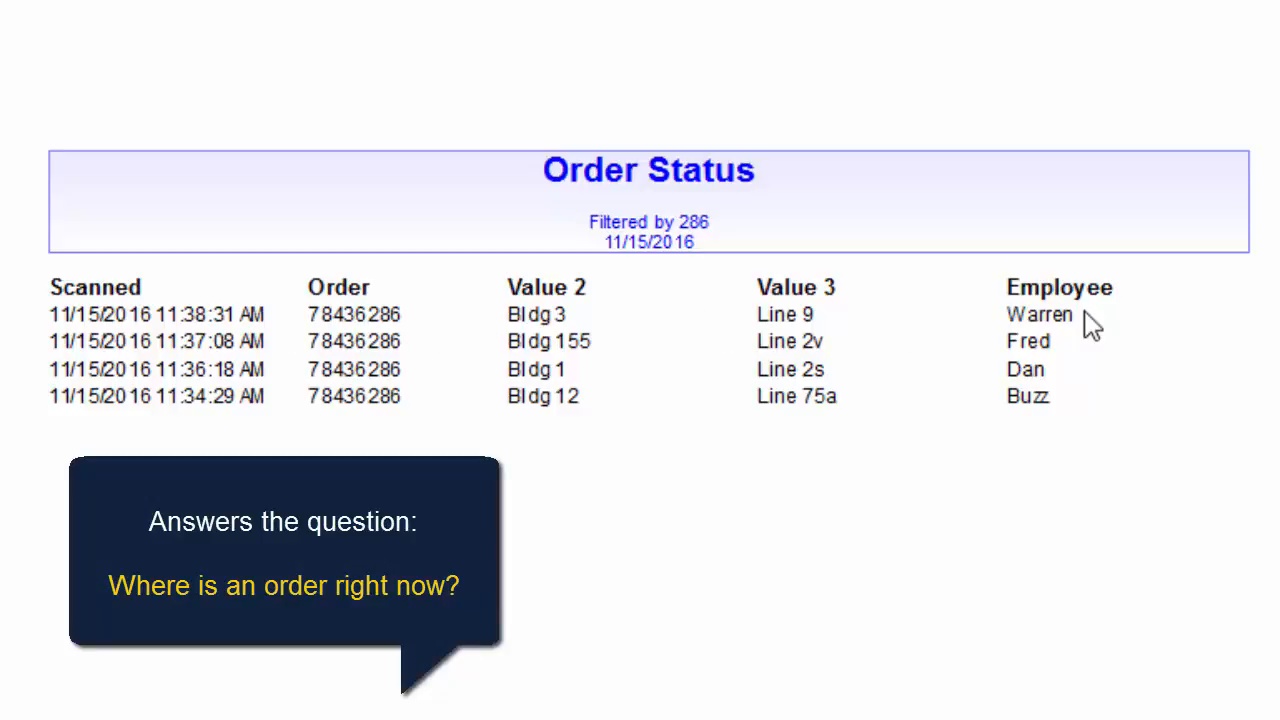
mouse_move(1116, 324)
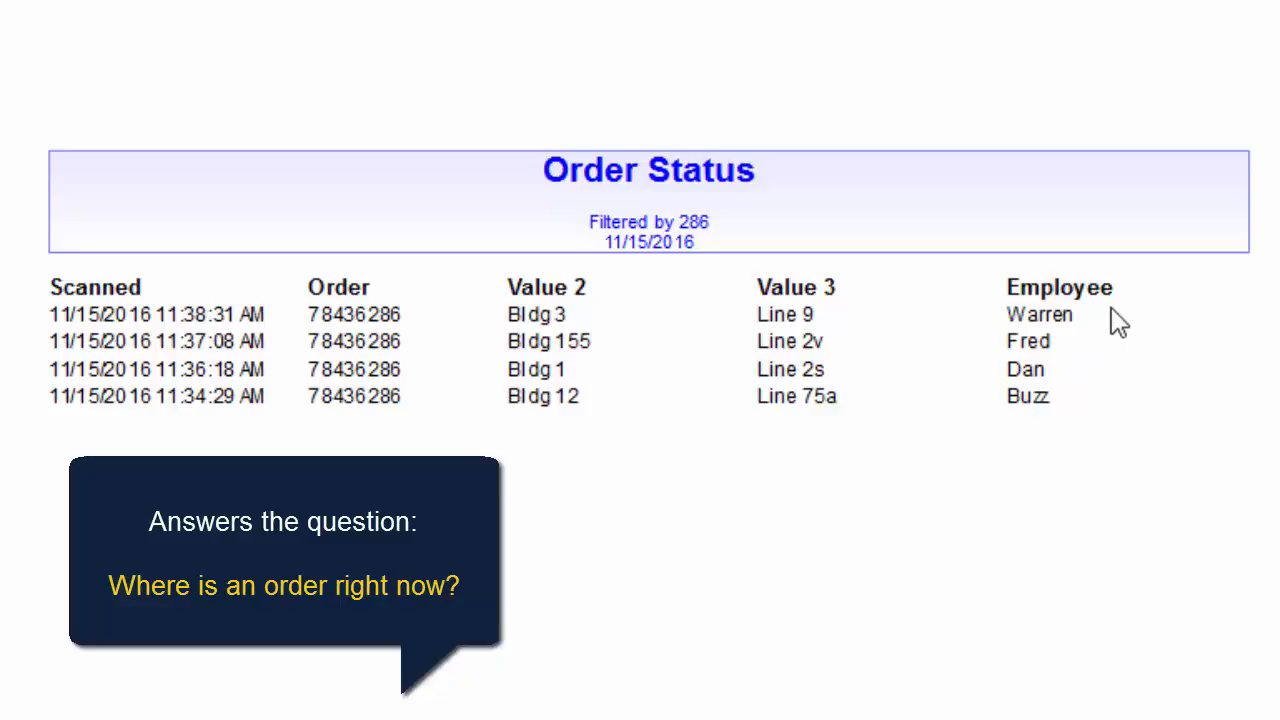
mouse_move(304, 350)
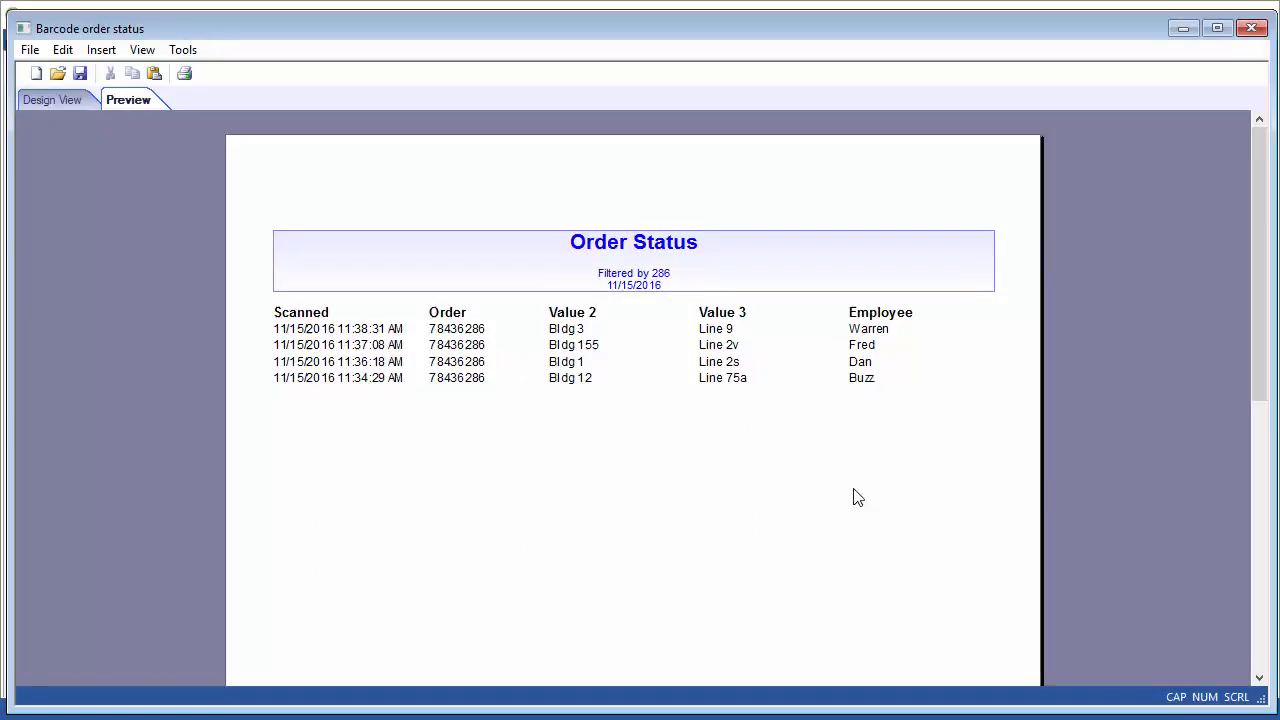
mouse_move(1252, 28)
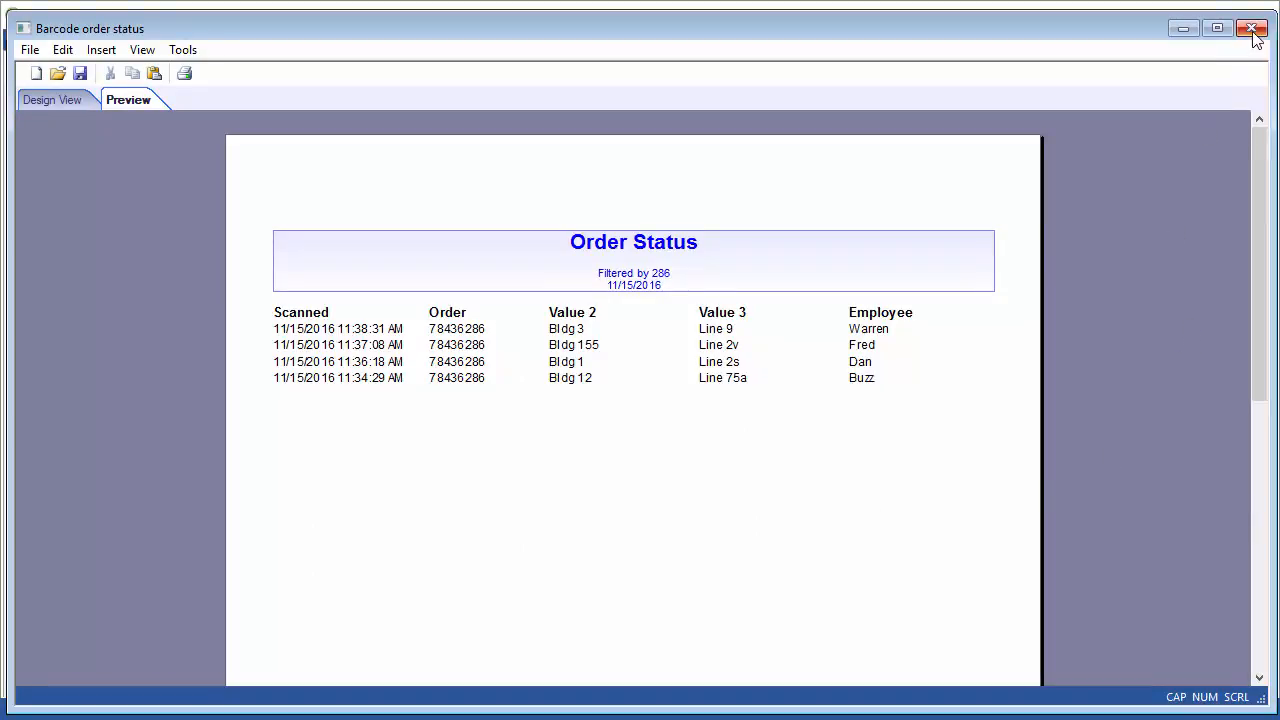
Step: Close the Order Status report after reviewing the 286 results
left_click(1252, 28)
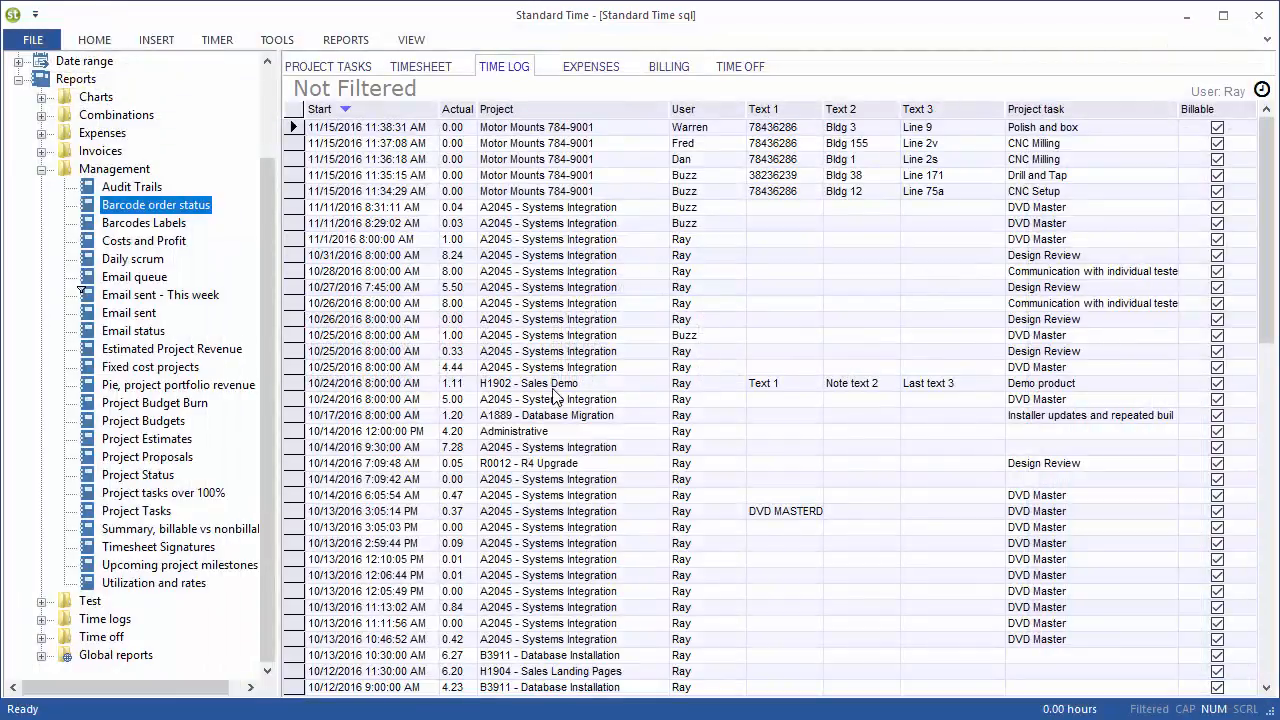
Step: Reopen the barcode window and mygun1_ prefix properties, reviewing its time log field and completed time log settings
left_click(156, 204)
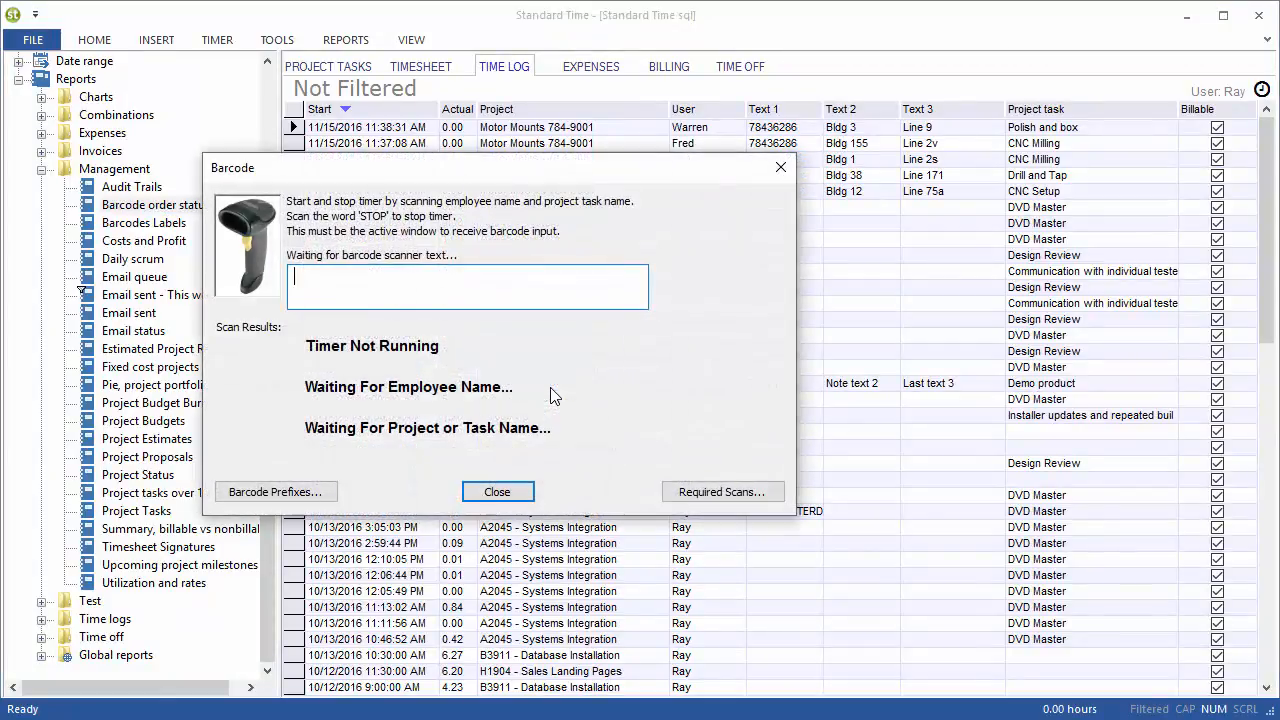
left_click(276, 492)
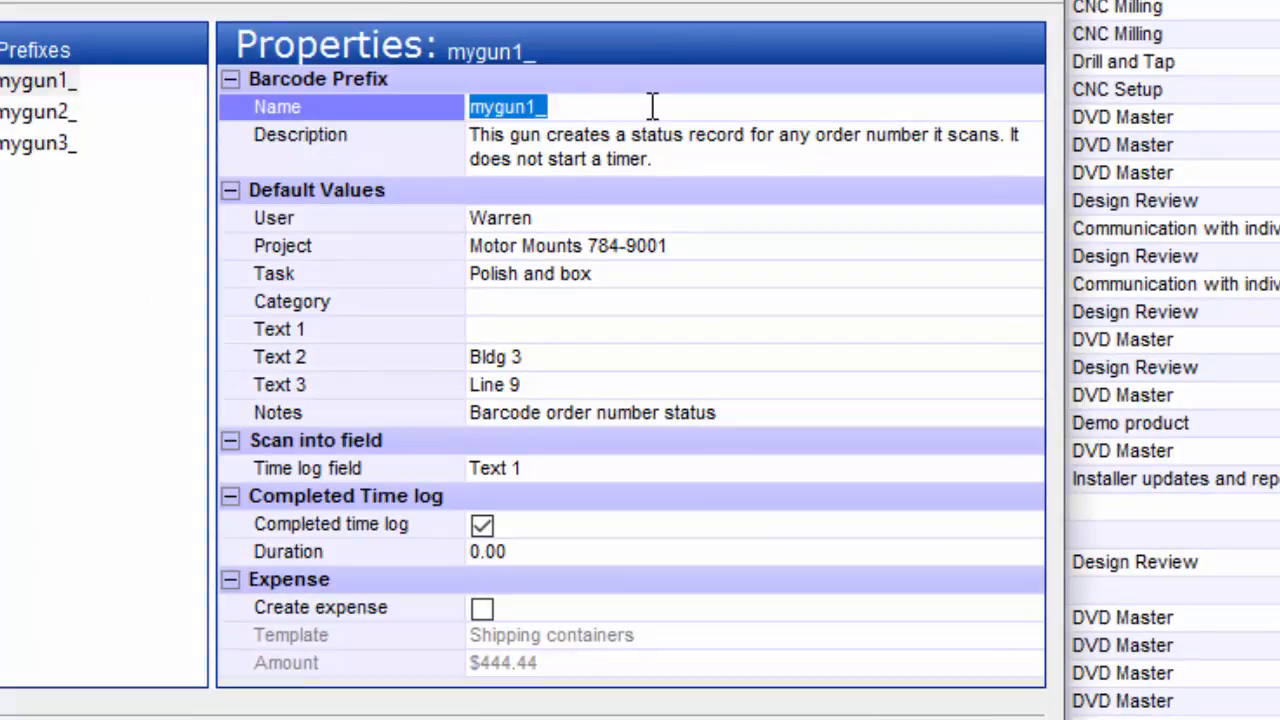
mouse_move(670, 148)
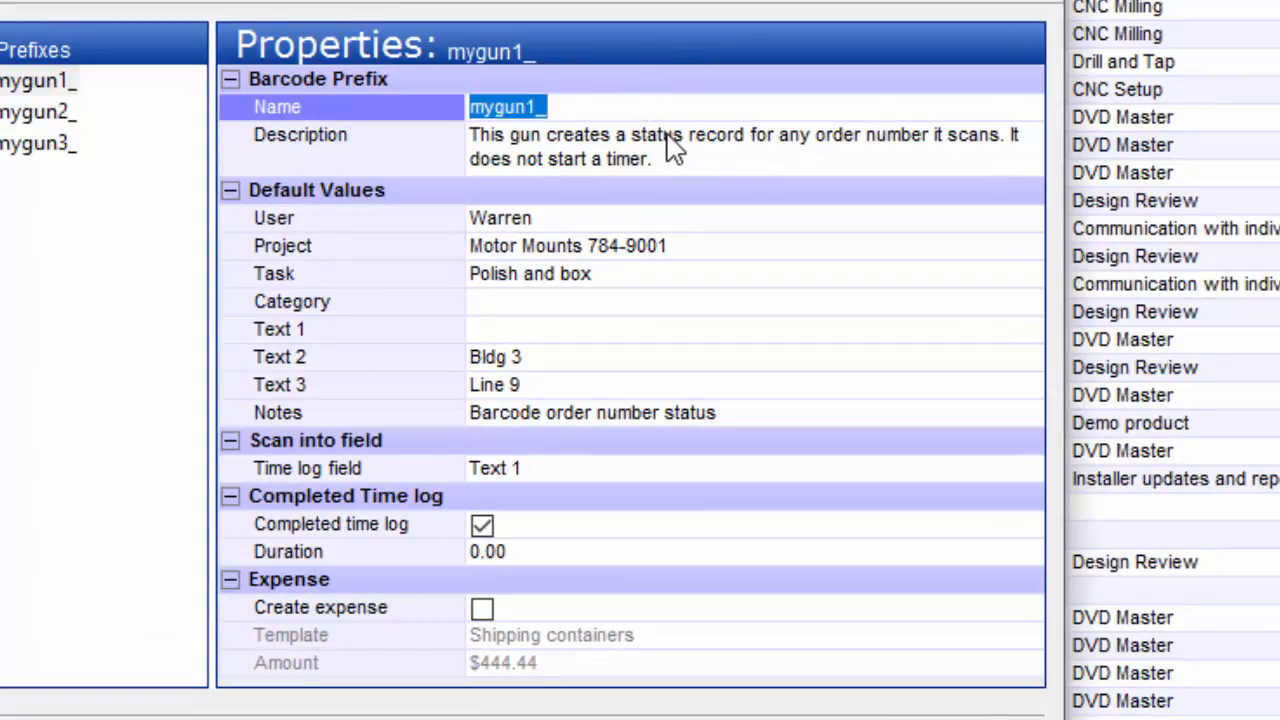
left_click(494, 468)
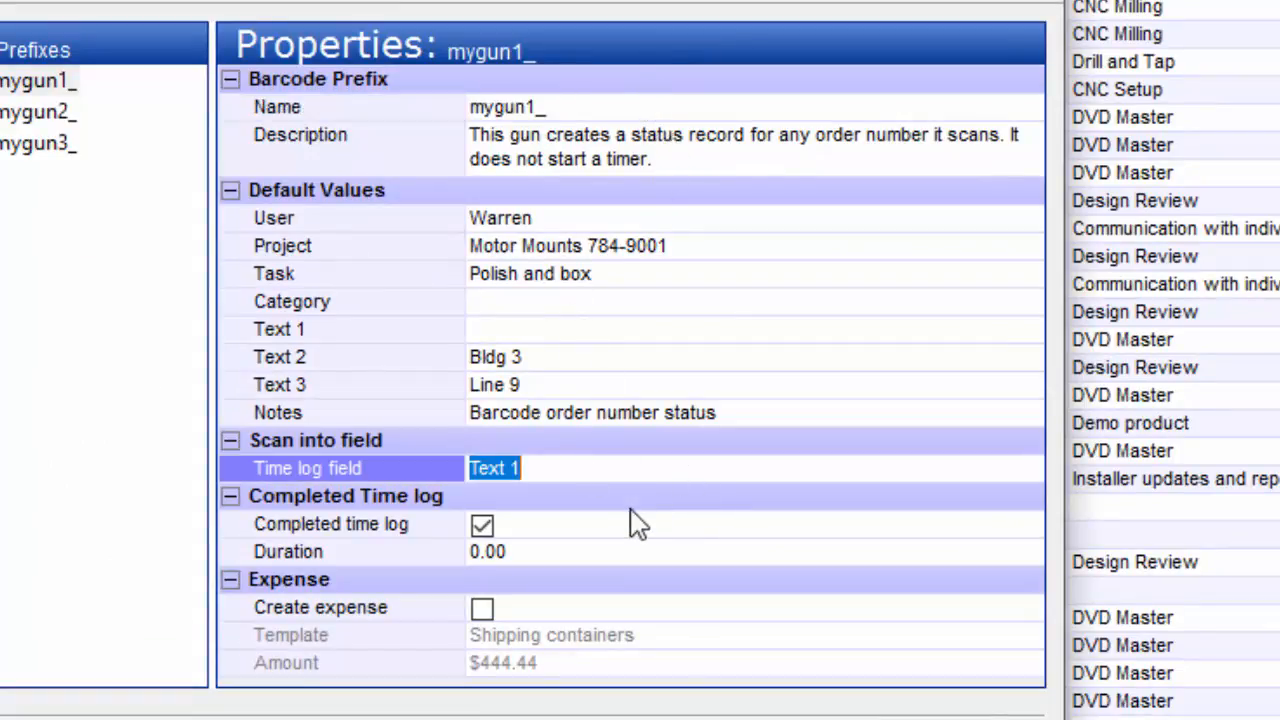
left_click(330, 524)
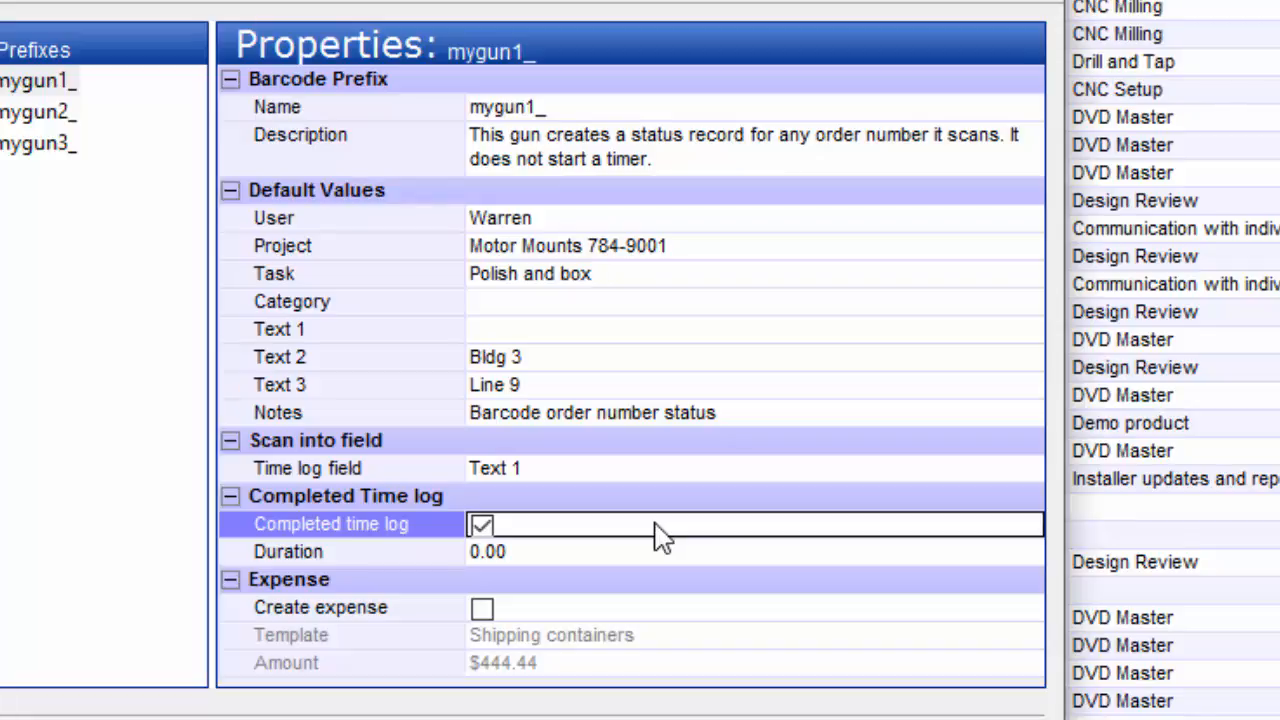